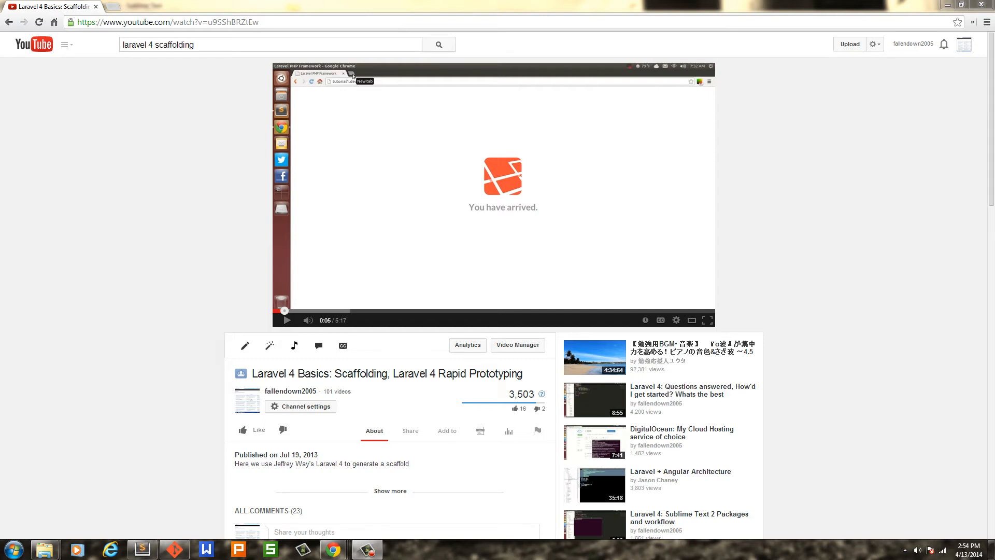
mouse_move(512, 429)
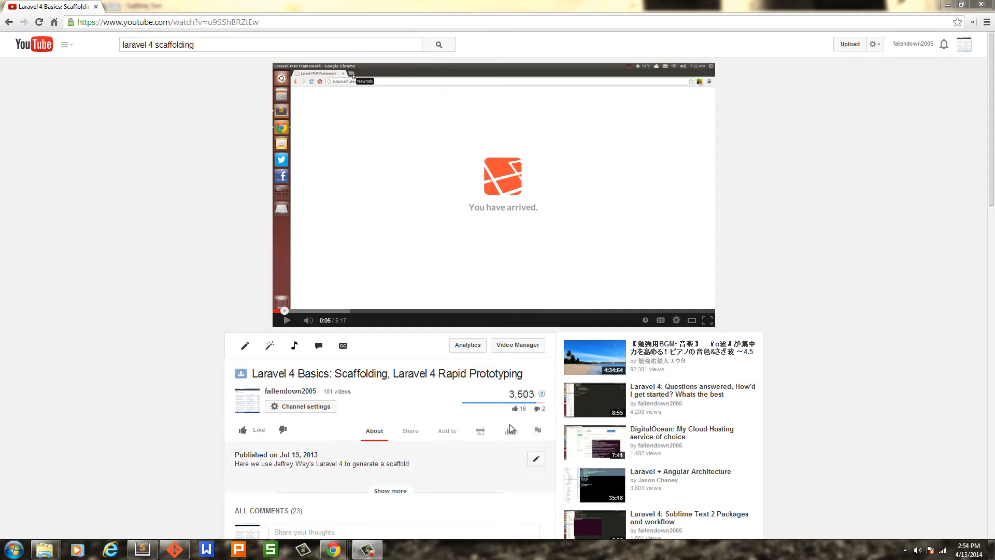
mouse_move(376, 337)
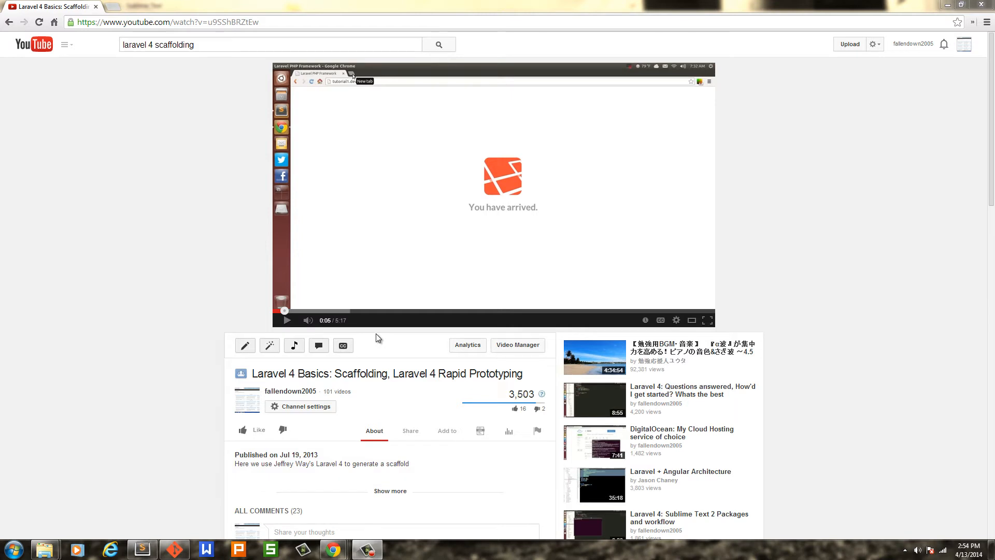
mouse_move(186, 340)
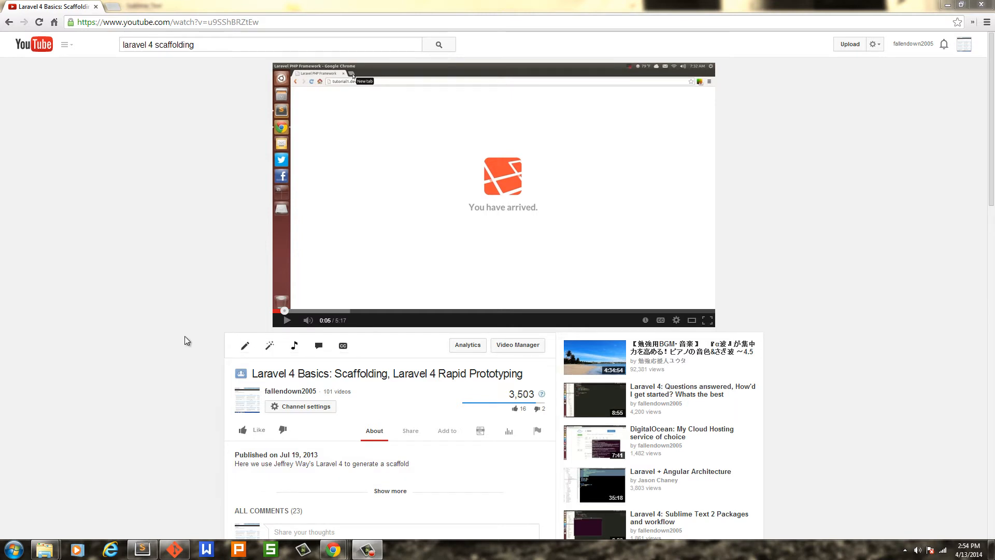
mouse_move(397, 364)
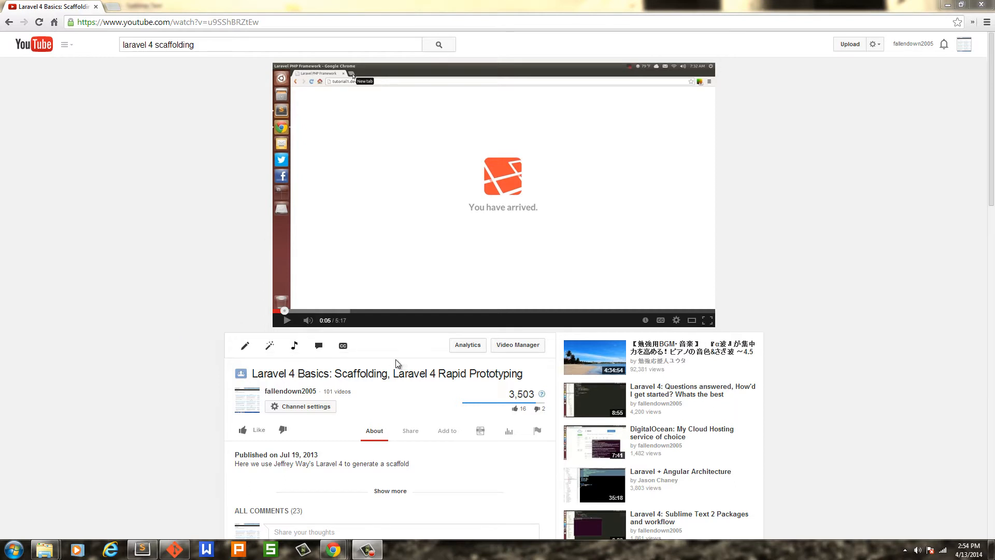
mouse_move(357, 389)
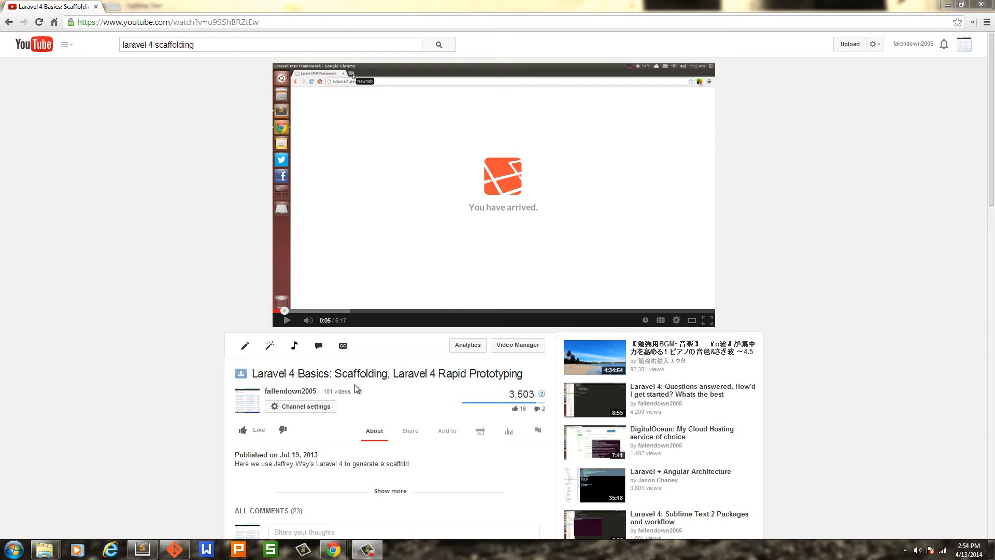
mouse_move(141, 351)
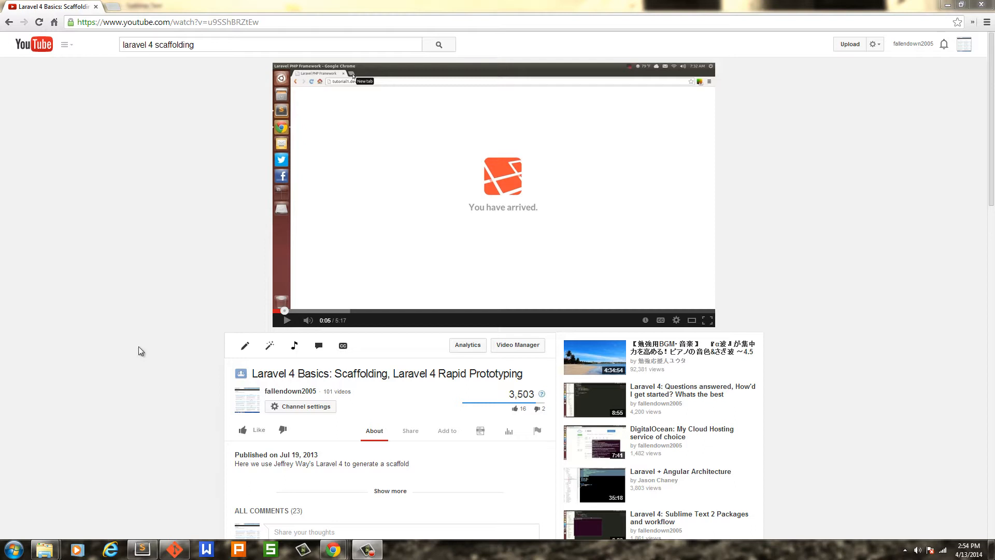
mouse_move(215, 456)
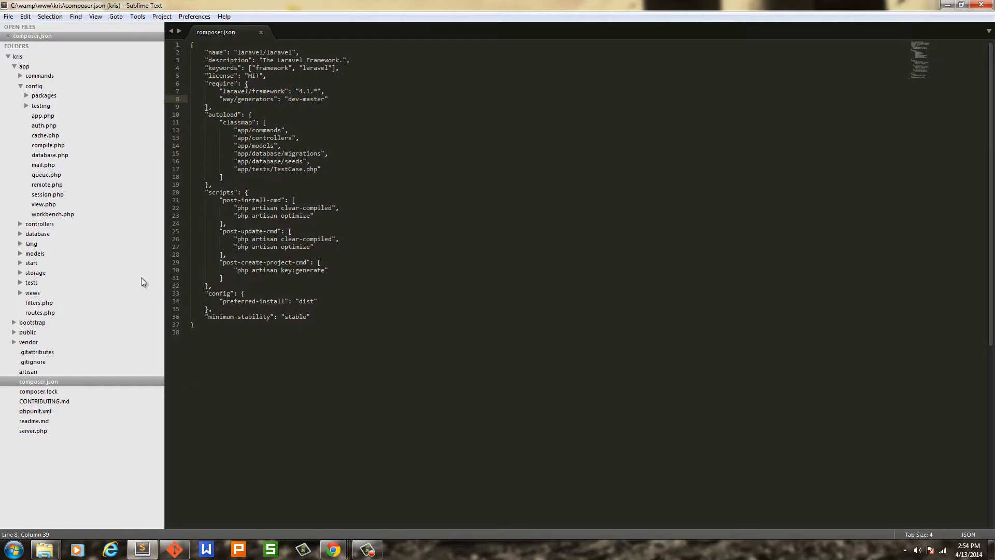
mouse_move(40, 121)
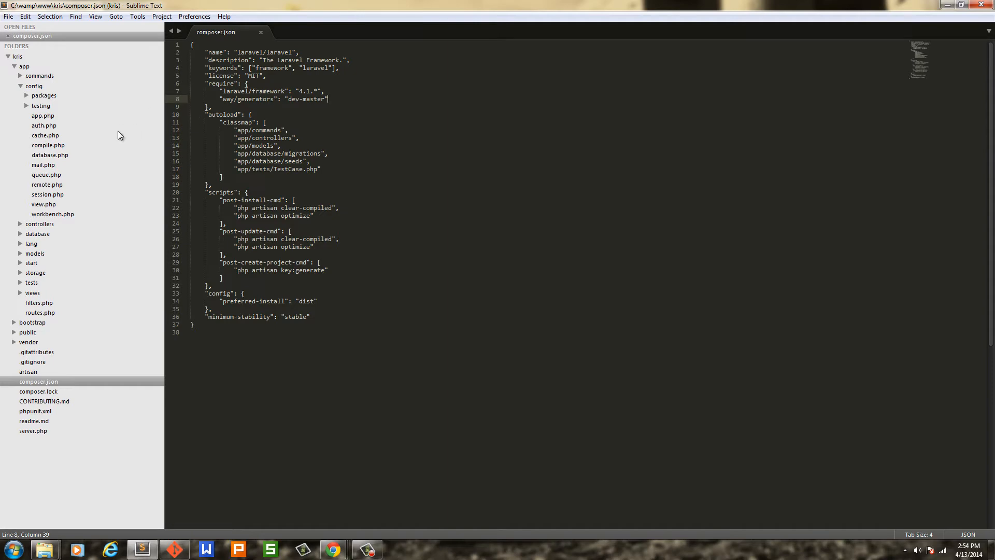
Check the Way Generators provider in app.php and the kris MySQL connection in database.php
click(42, 116)
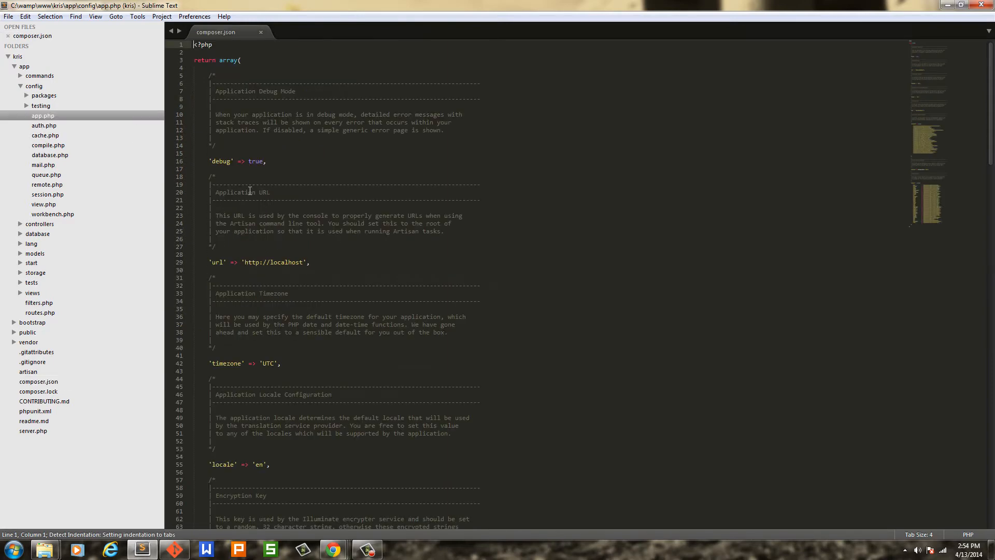
click(42, 116)
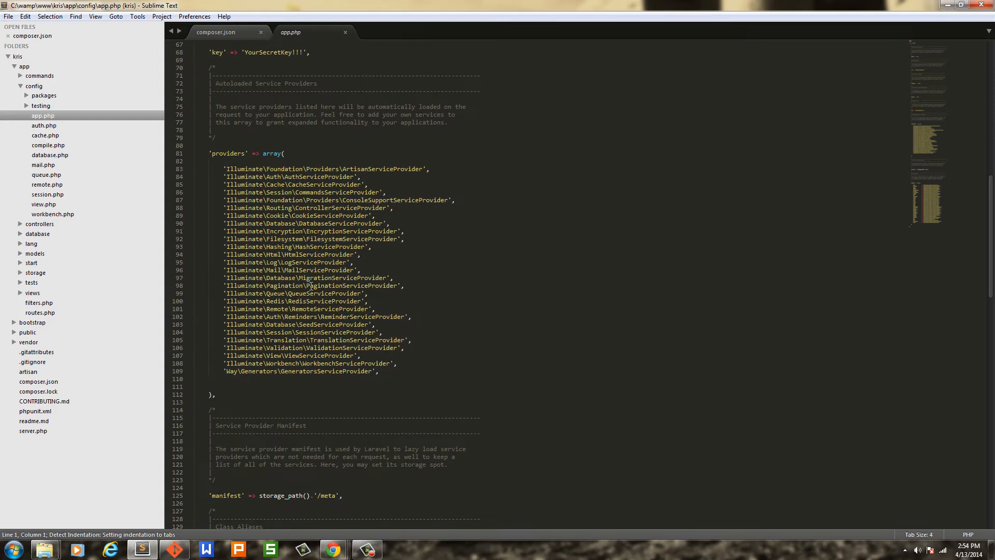
click(50, 155)
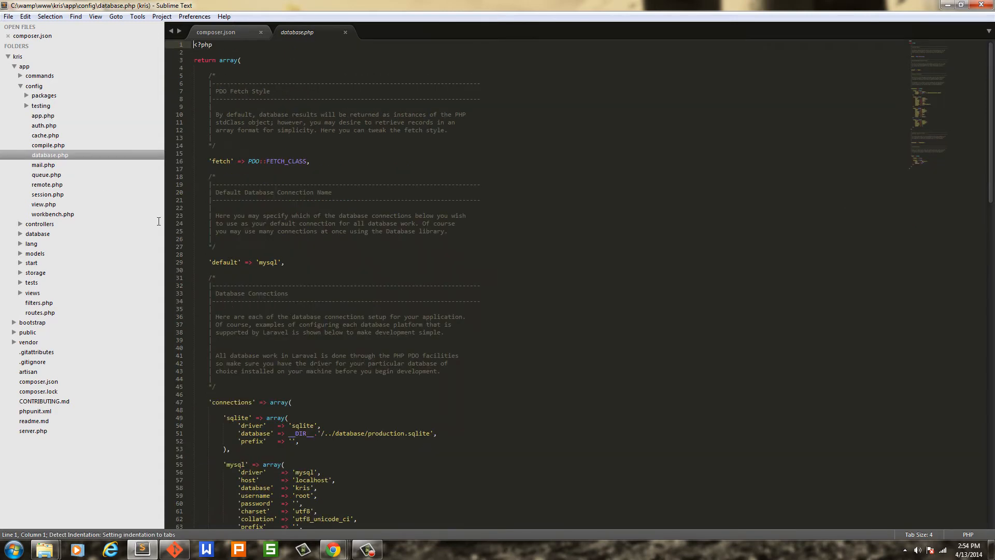
scroll(down, 3)
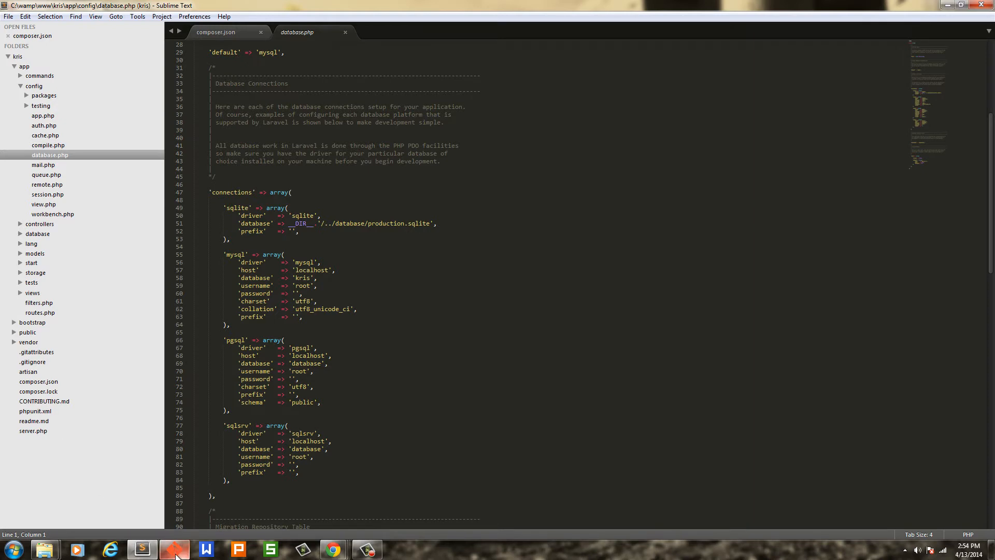
click(174, 548)
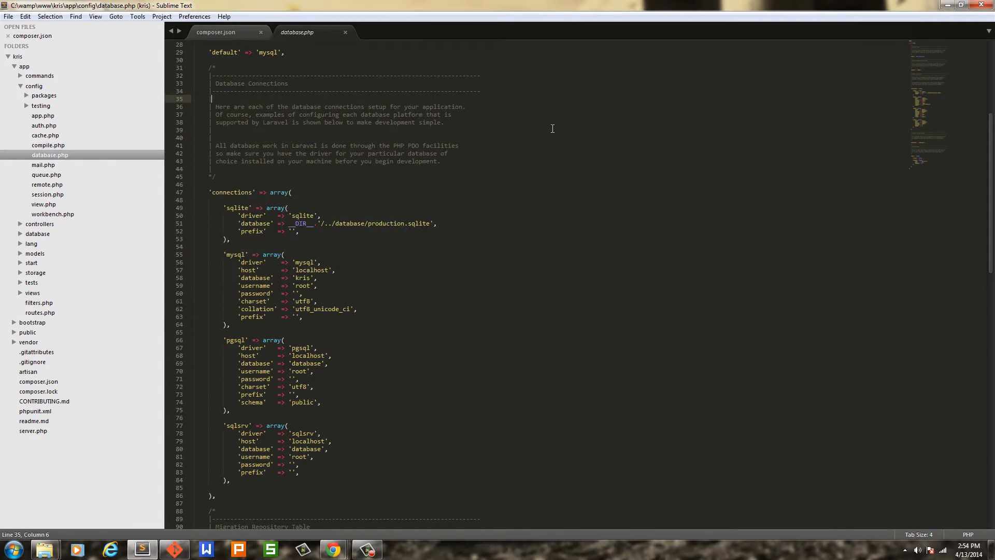
Search the Command Palette for 'scaffold' to find Laravel Generate: Scaffold
text(gene)
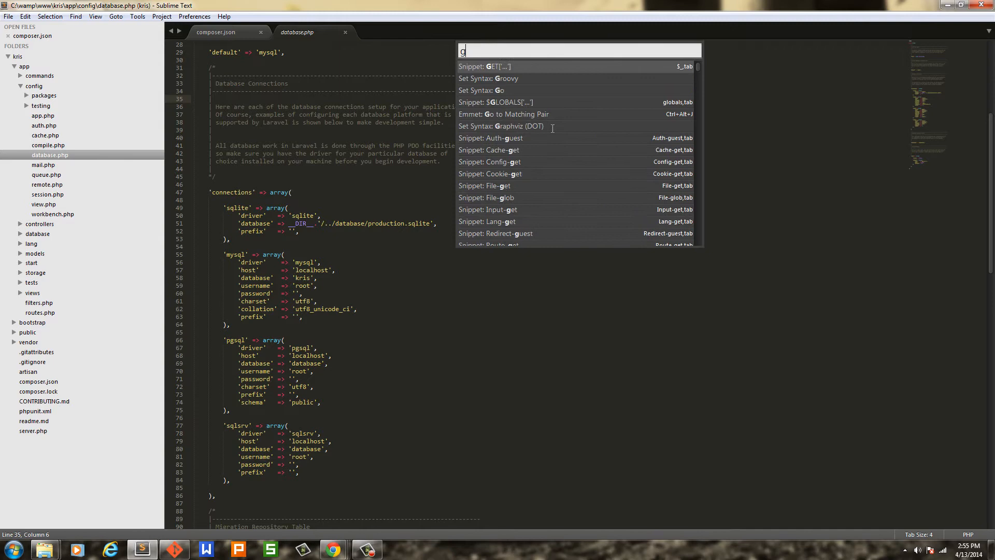
text(scaffold)
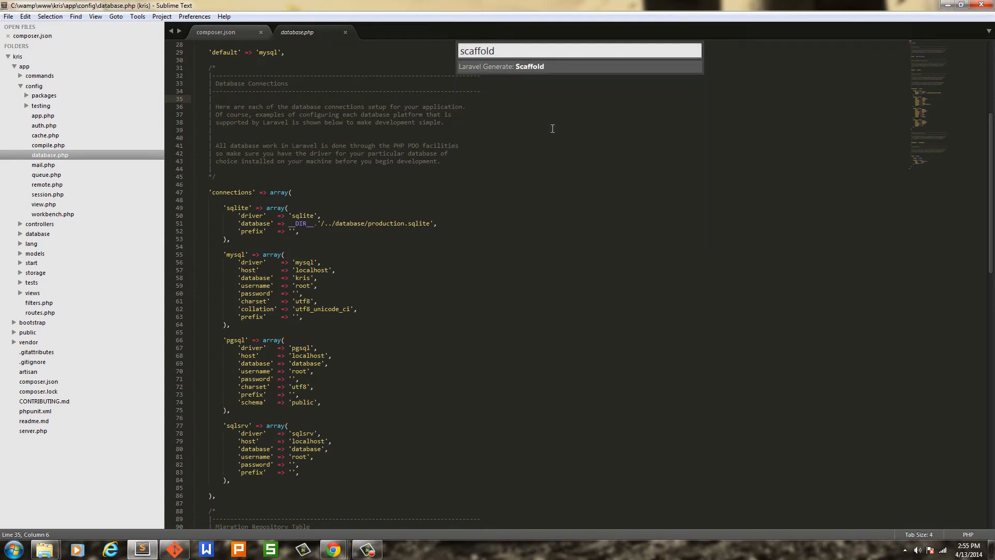
mouse_move(193, 544)
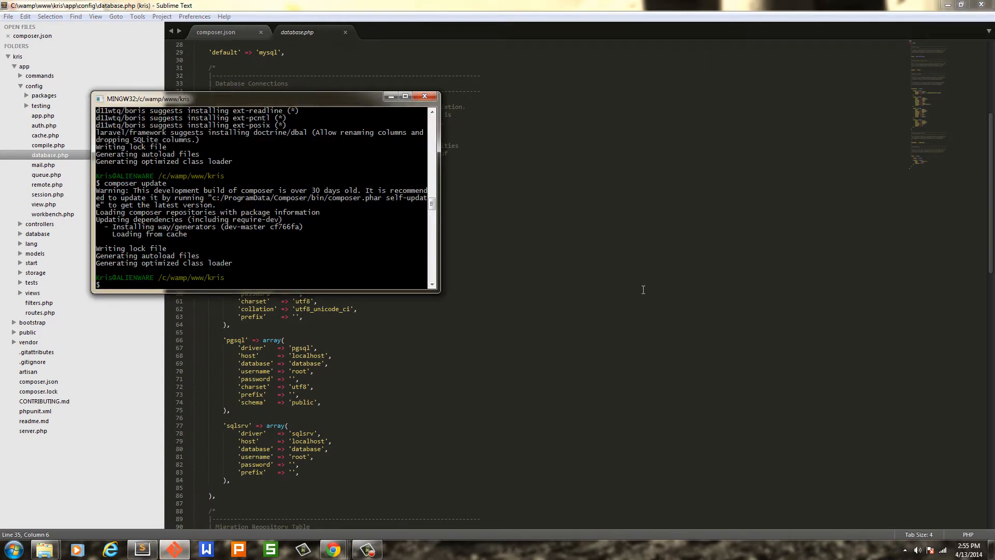
Enter php artisan generate:scaffold post with fields title:string, body:text, user_id:integer
text(php)
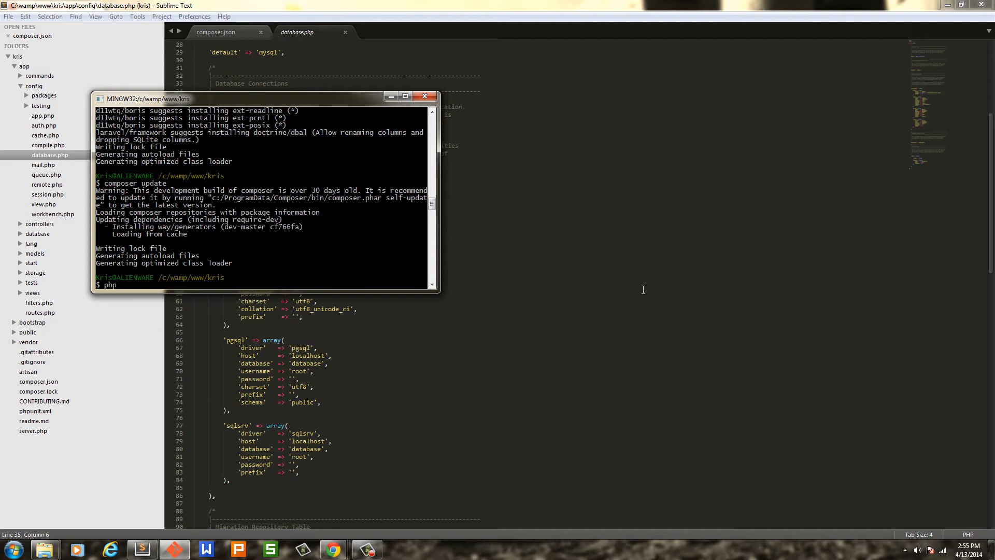
text(artisan)
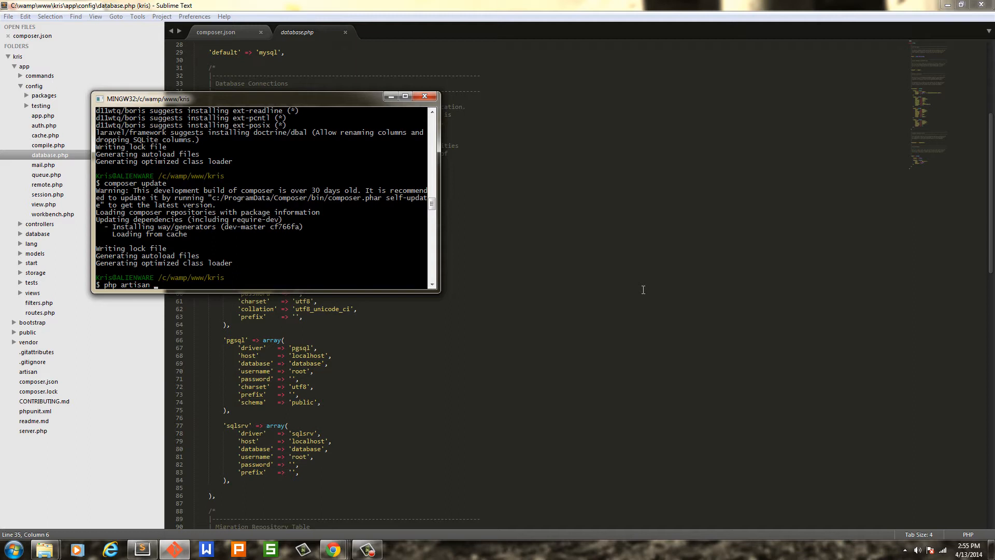
text(generate:scaffo)
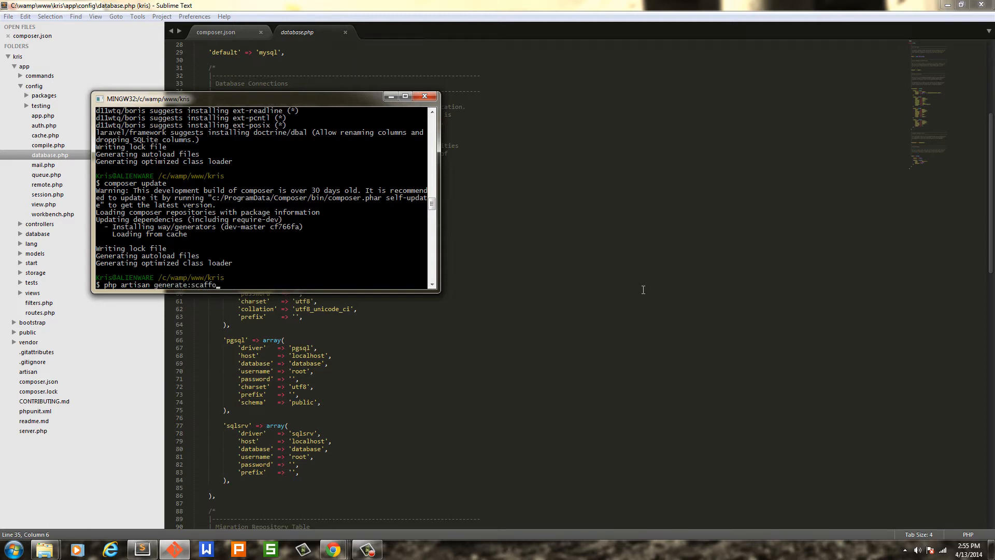
text(ld)
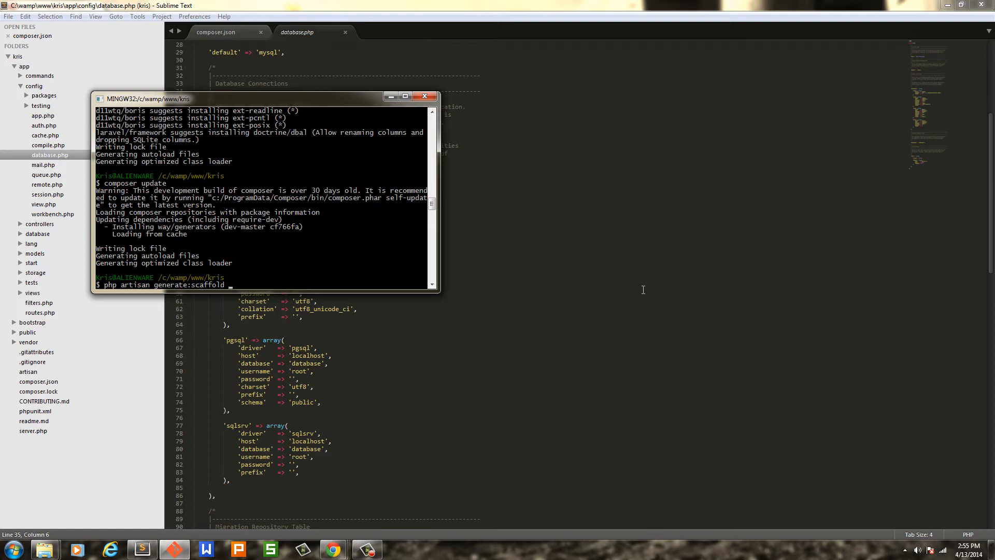
text(post)
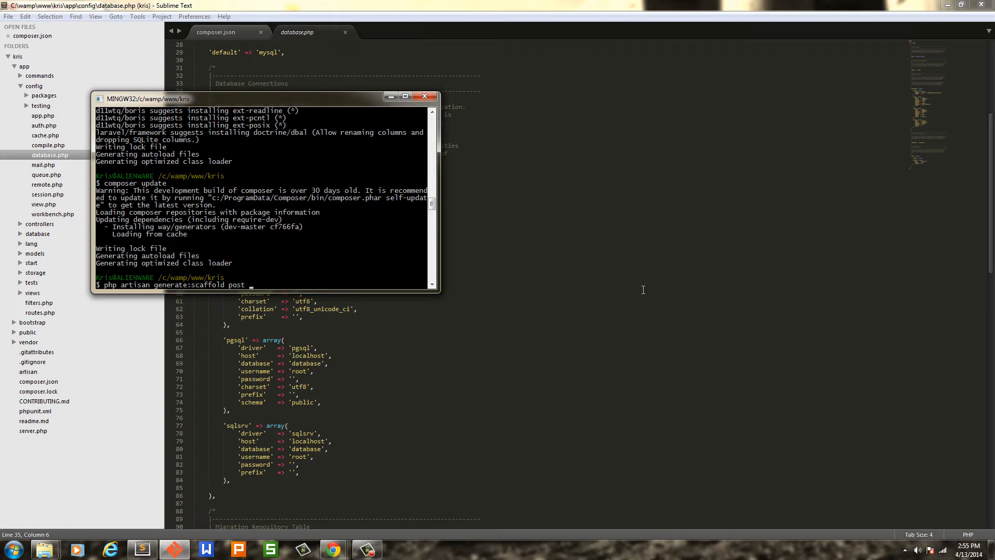
text(--fi)
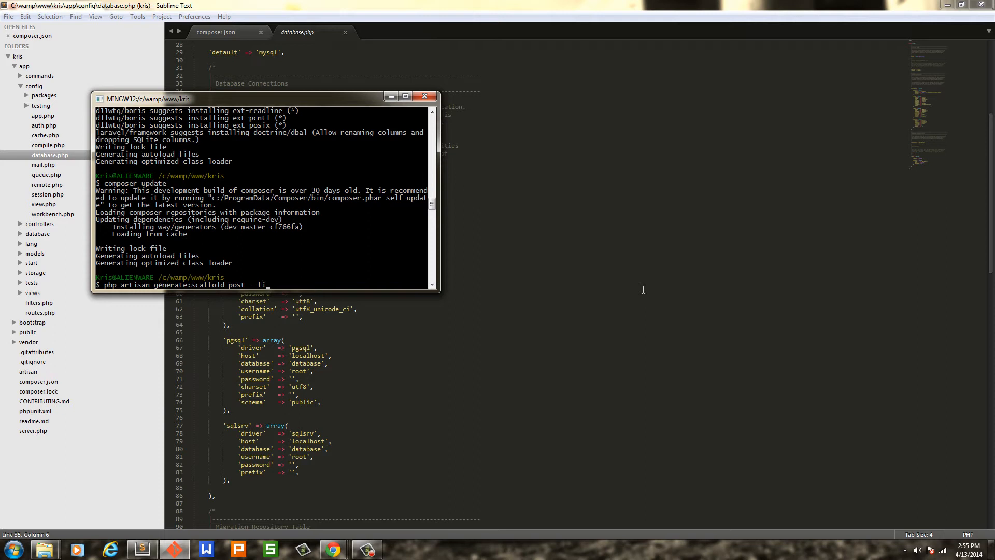
text(elds=)
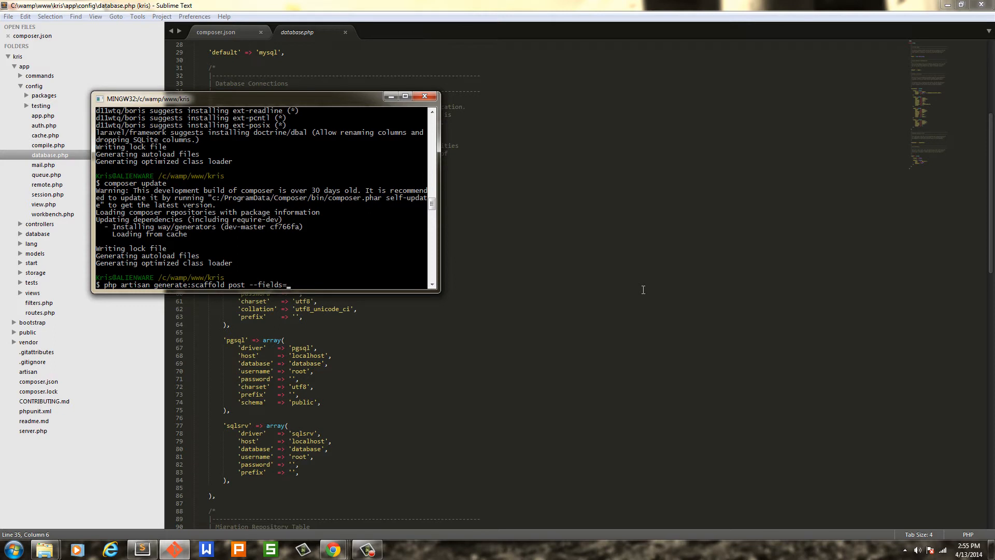
text(")
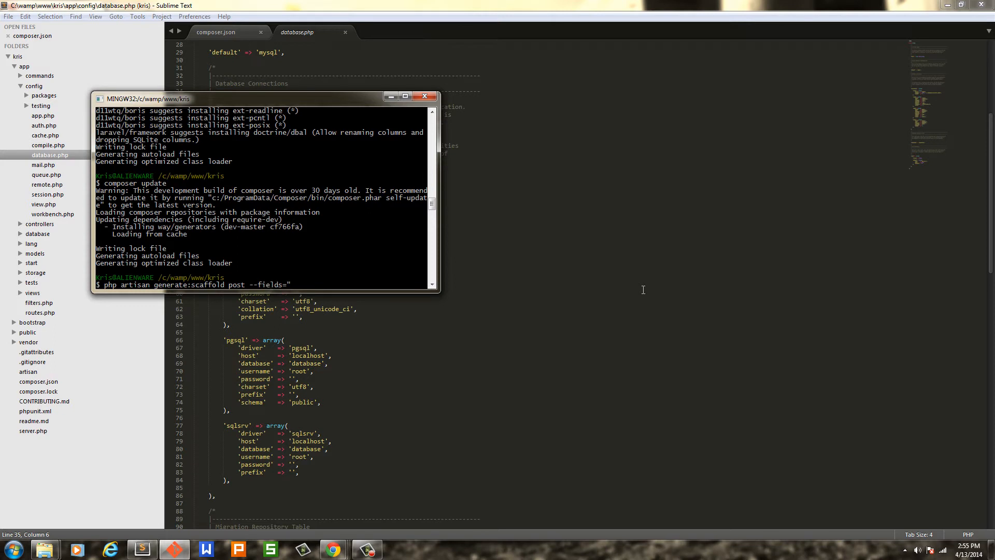
text(titie)
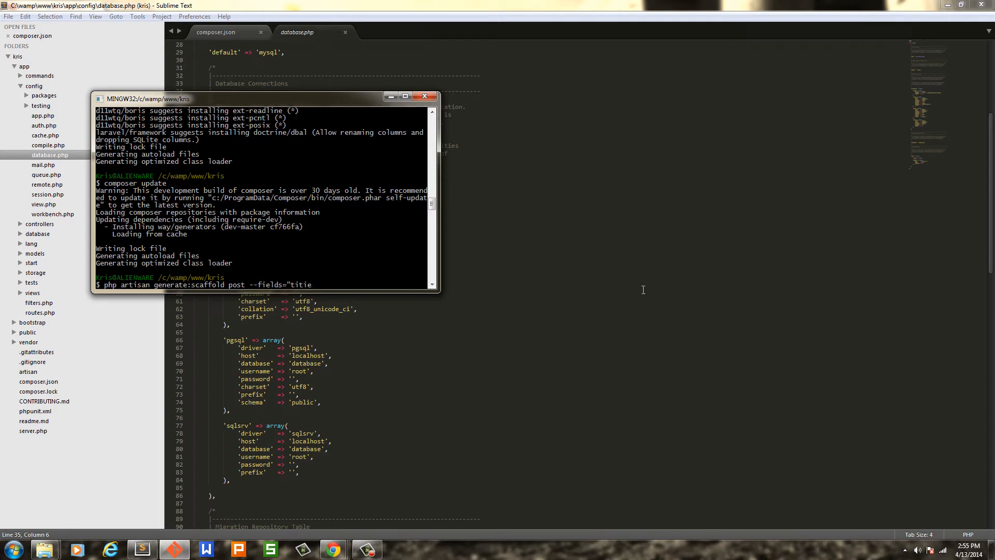
text(title)
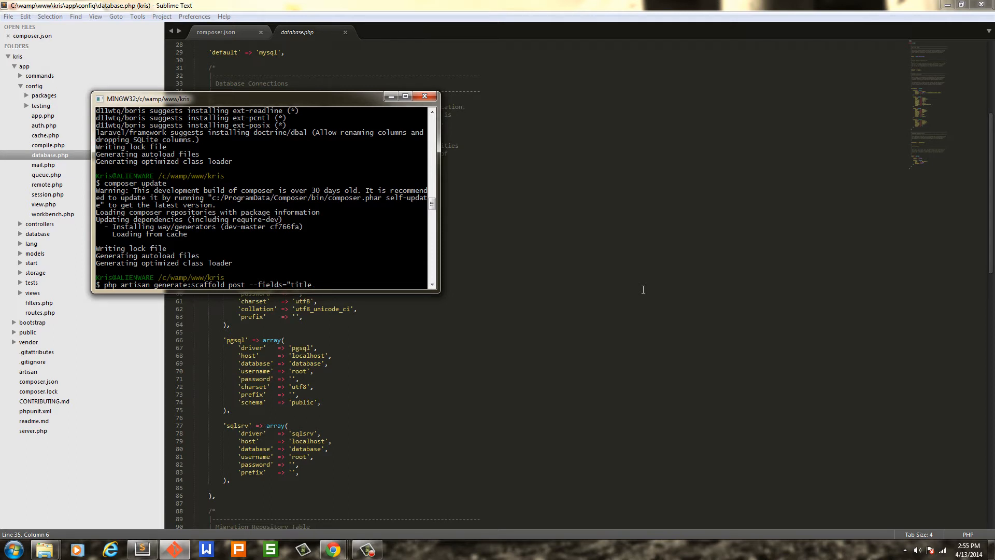
text(:string)
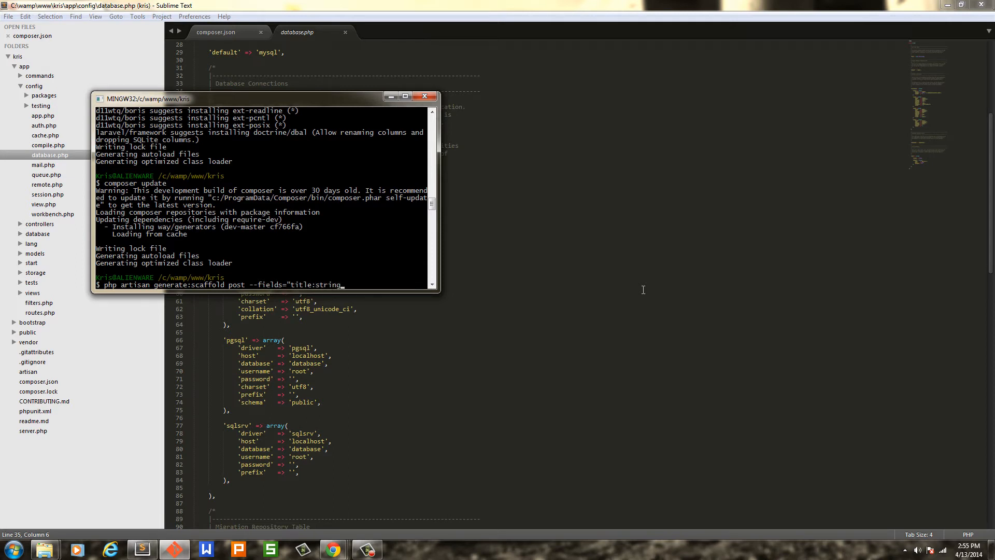
text(, body:te)
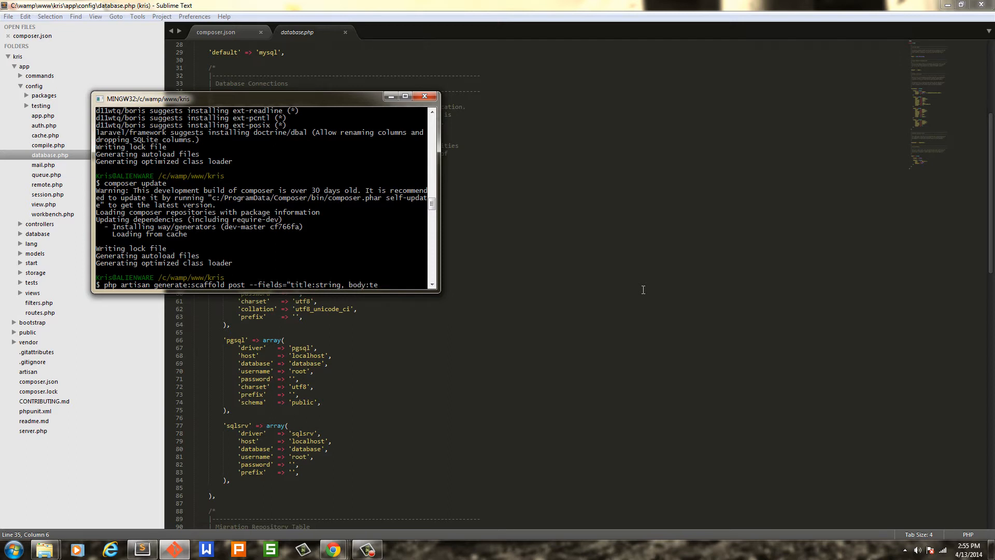
text(xt,)
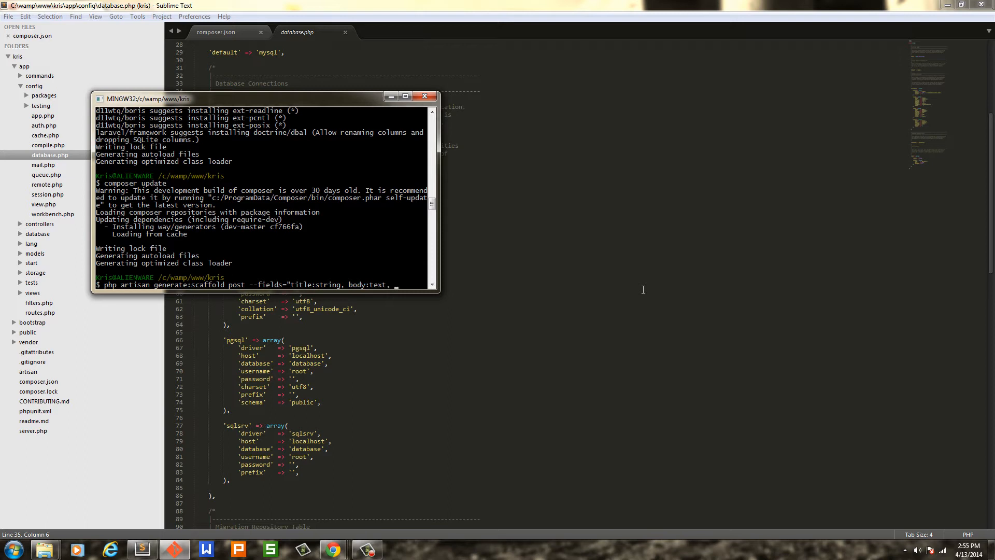
text(user_id)
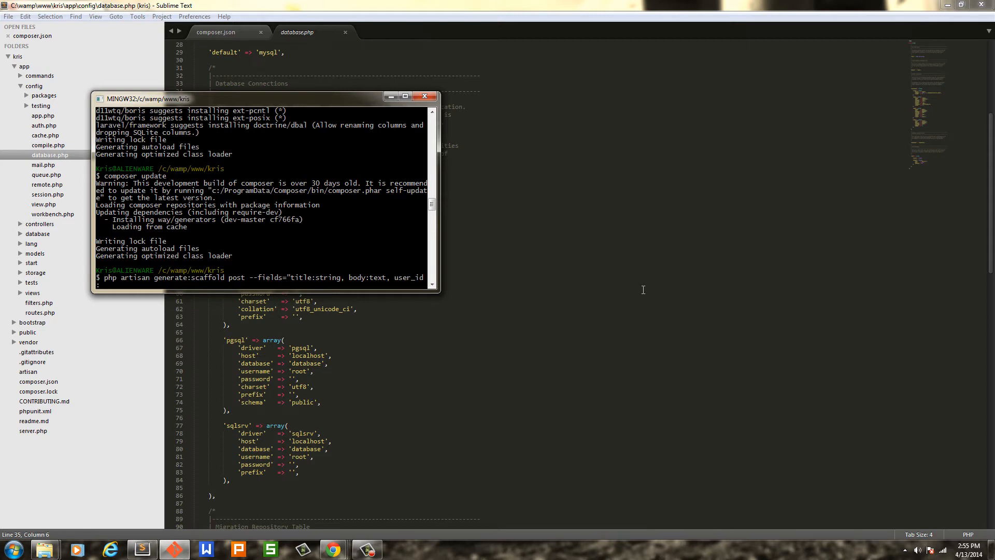
text(:integer)
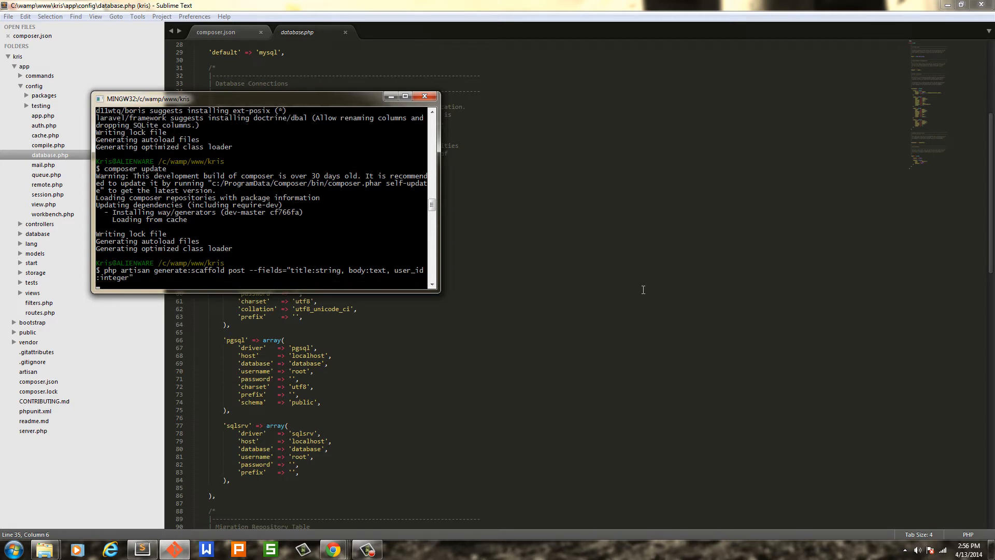
Run the scaffold, accepting model, views, controller and migration but declining the table seeder
key(Return)
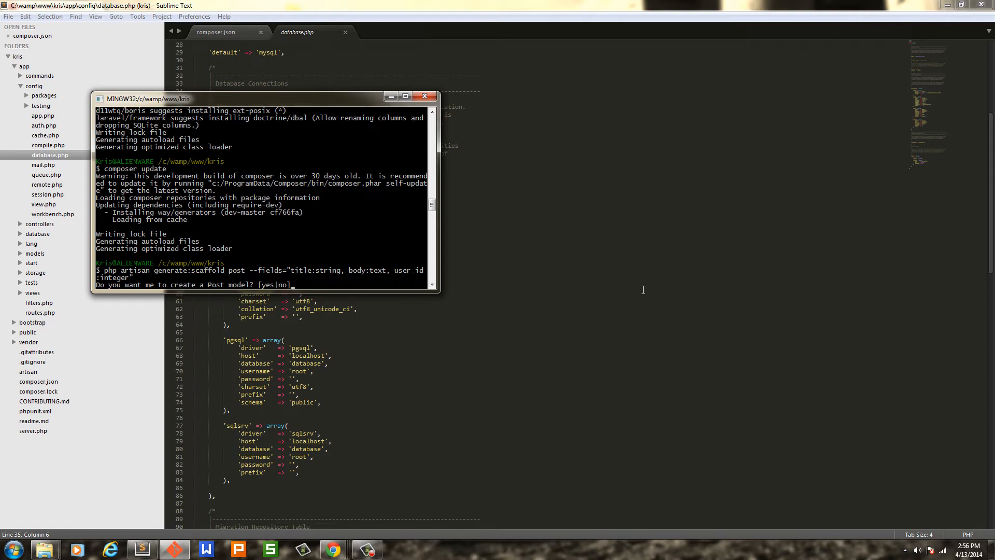
text(yes)
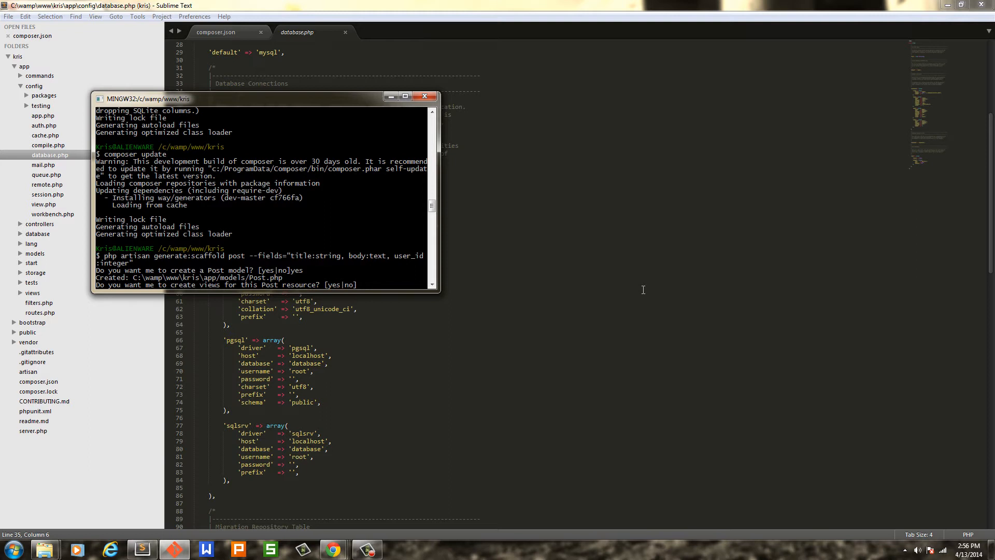
text(yes)
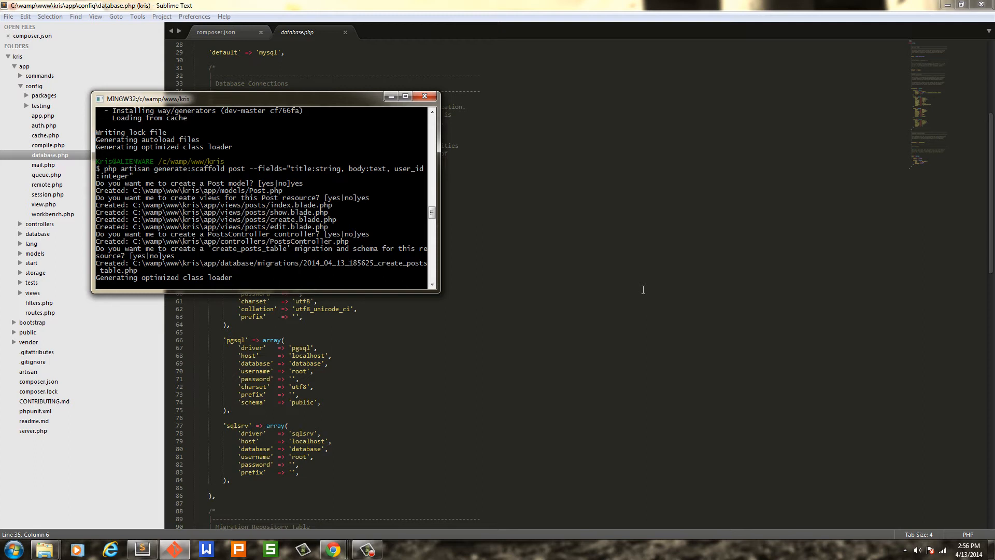
key(Return)
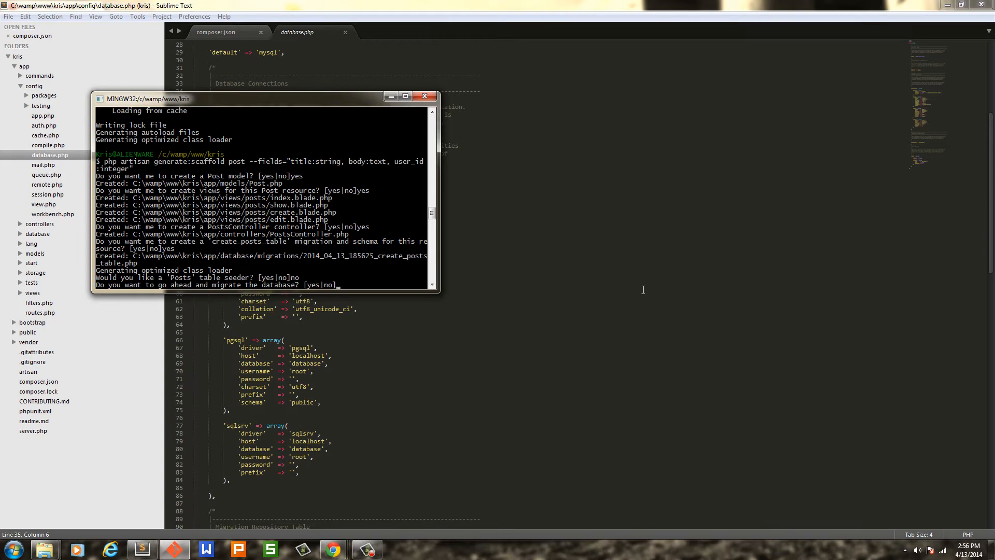
text(yes)
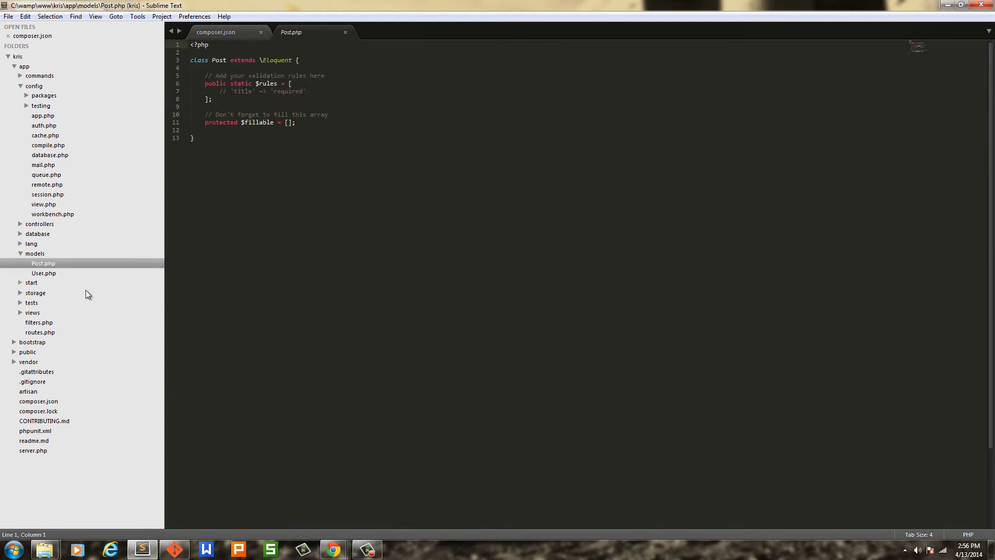
Browse the generated create and show views and scroll through PostsController.php
click(32, 313)
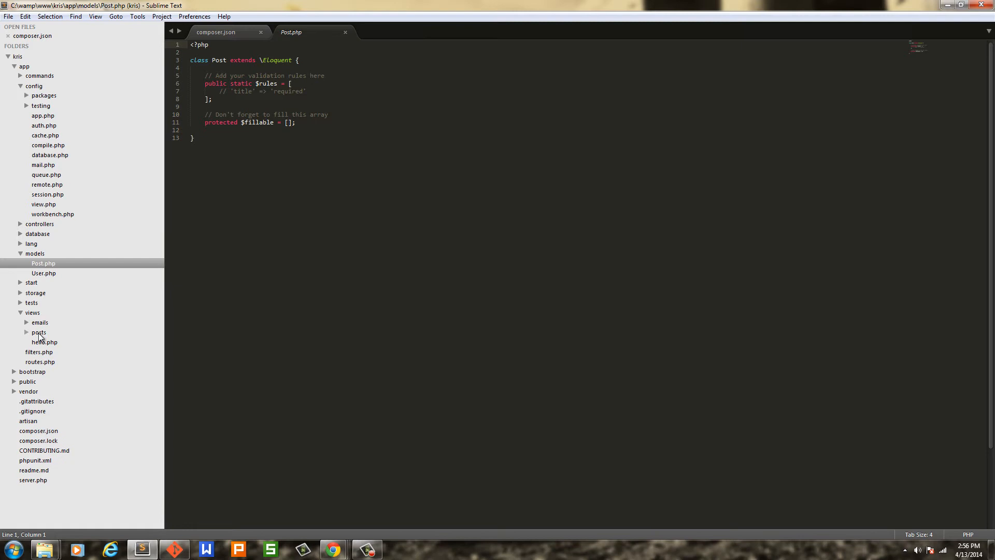
click(39, 332)
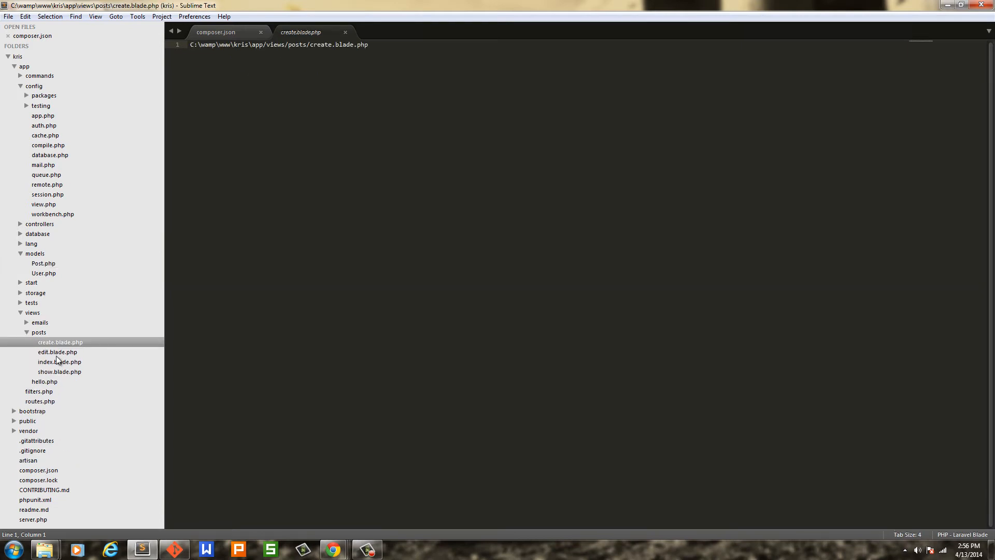
click(59, 371)
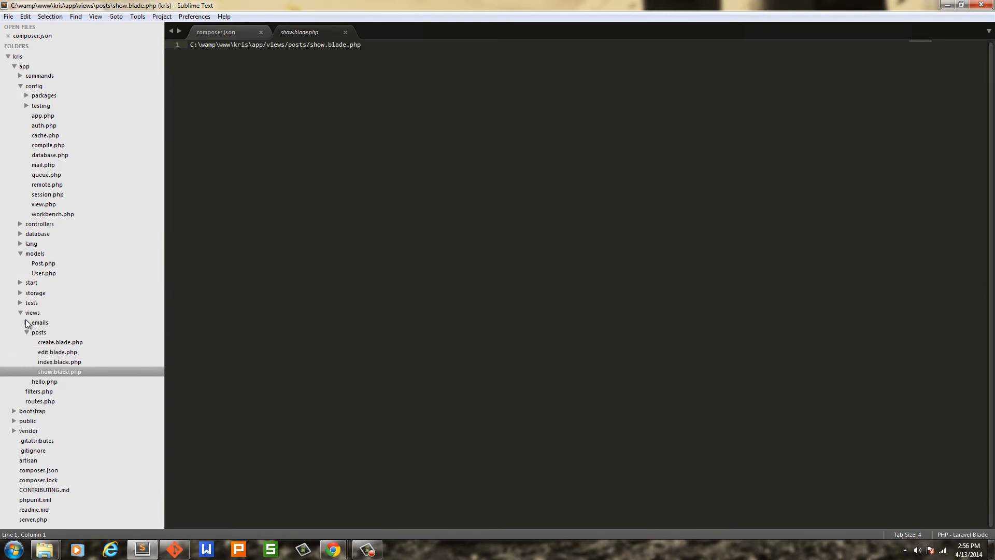
click(39, 223)
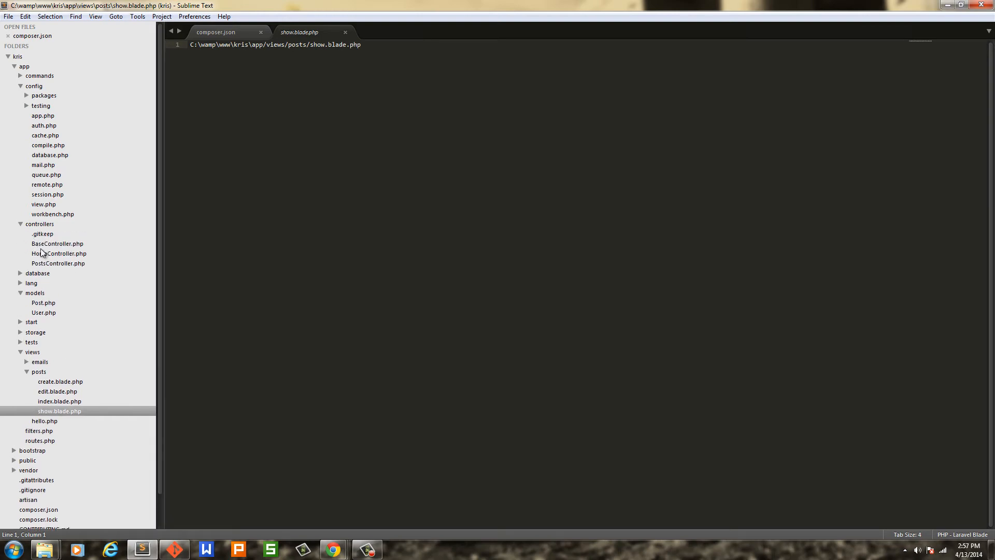
click(57, 263)
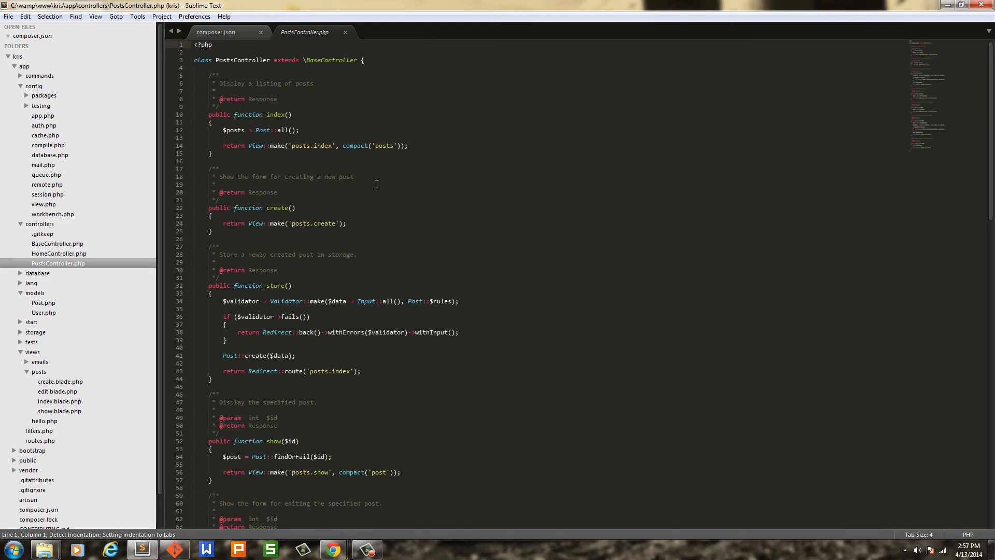
scroll(down, 3)
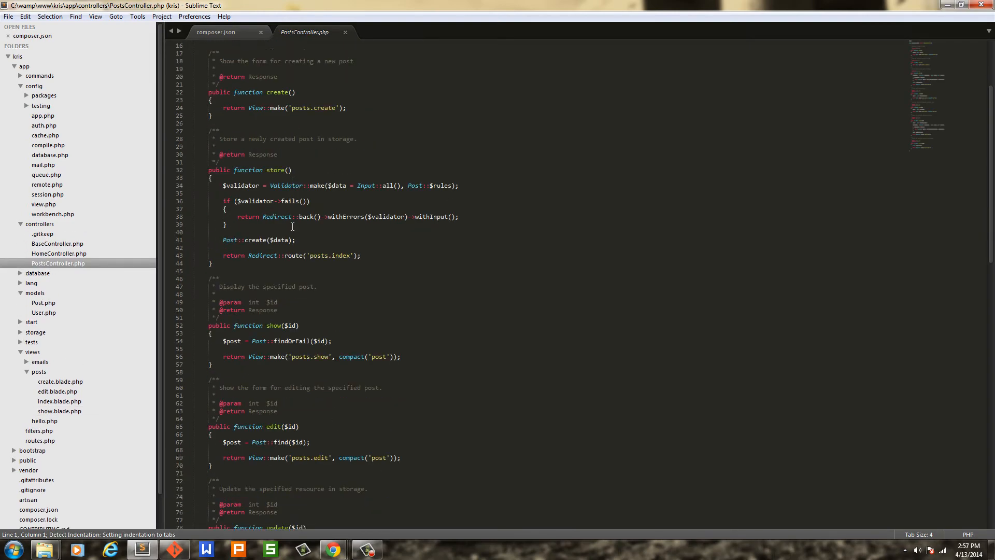
scroll(down, 3)
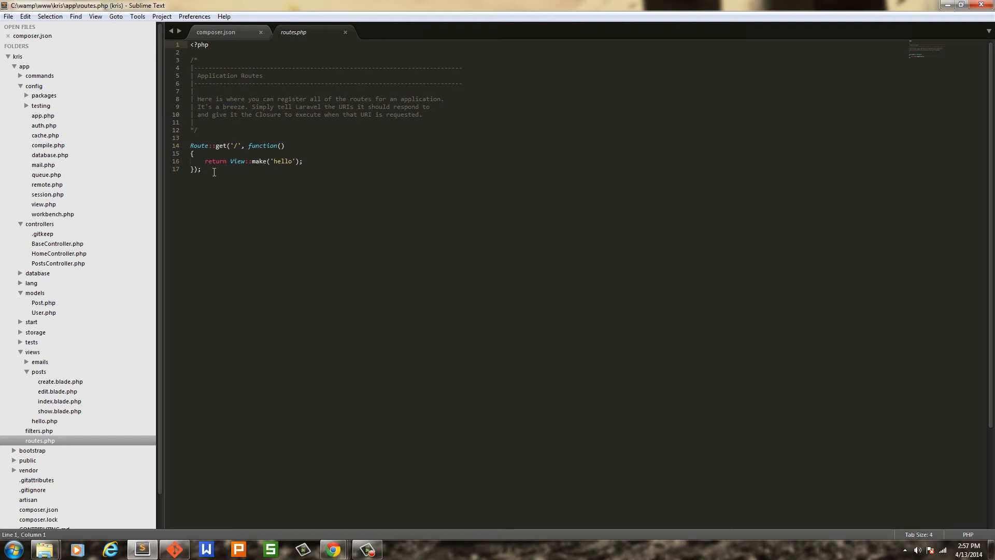
Add Route::resource('post', 'PostsController'); to routes.php and save it
key(enter)
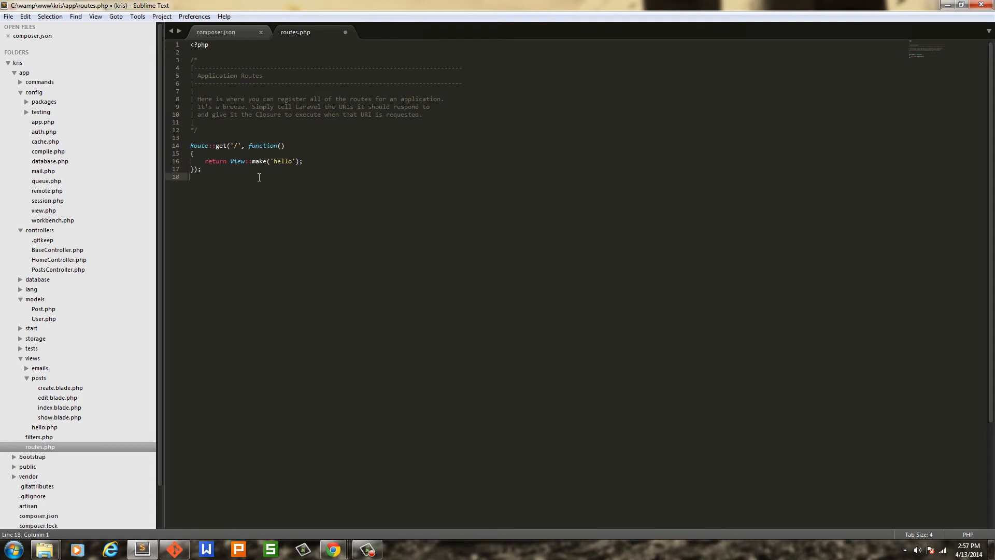
text(Rout)
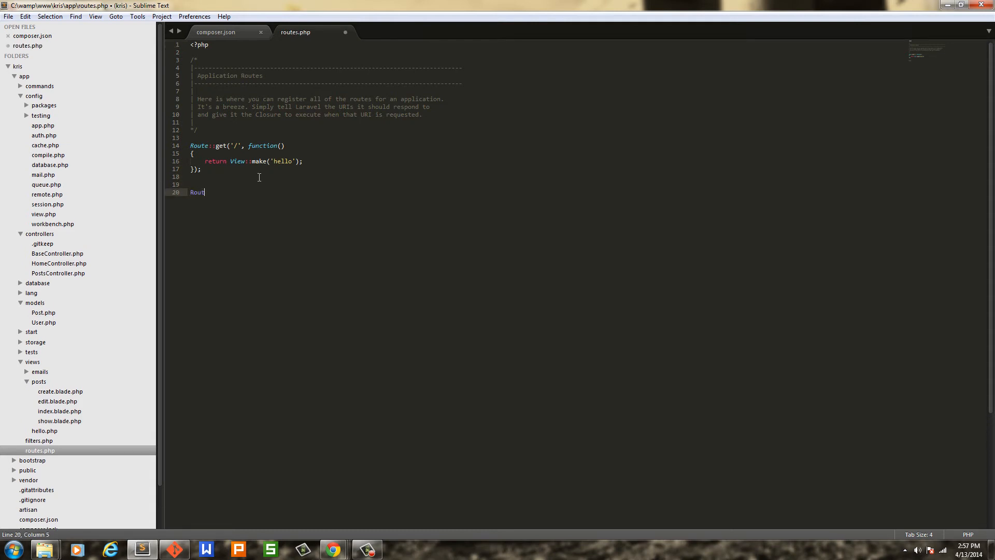
text(e::resource(')
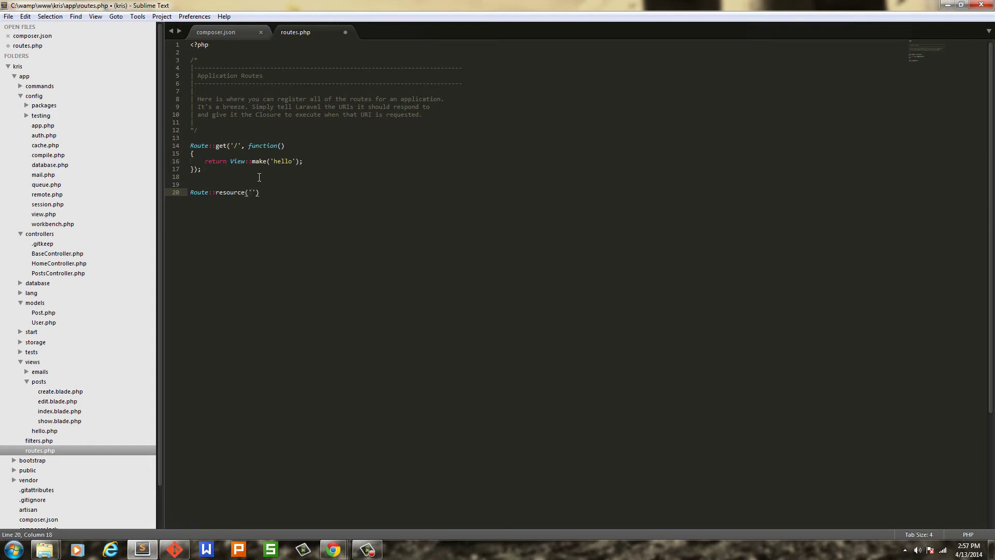
text(po)
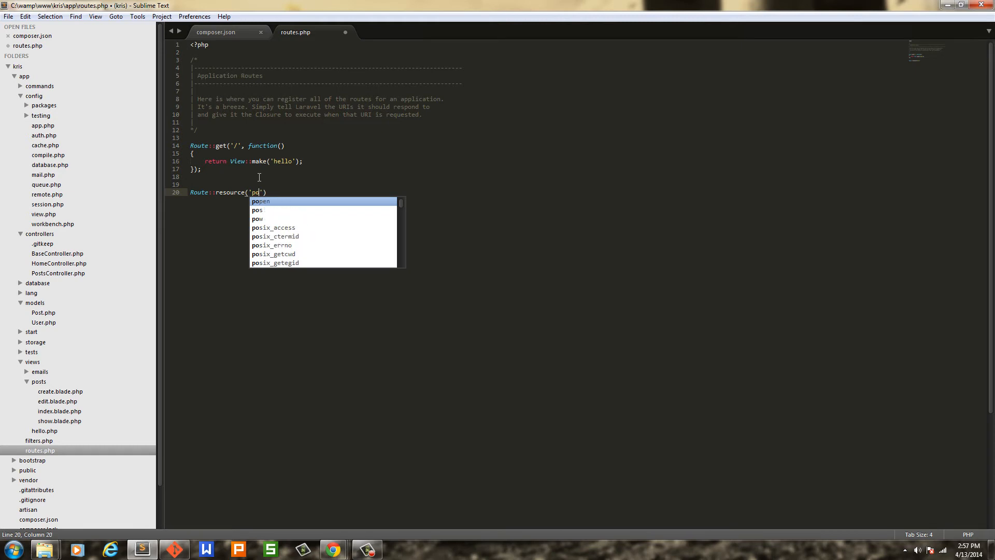
text(st)
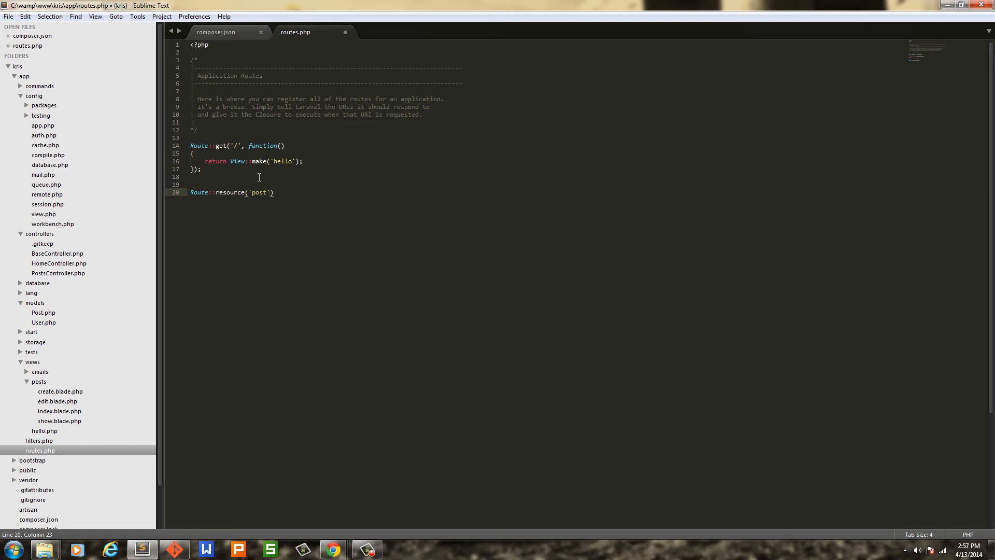
text(, '')
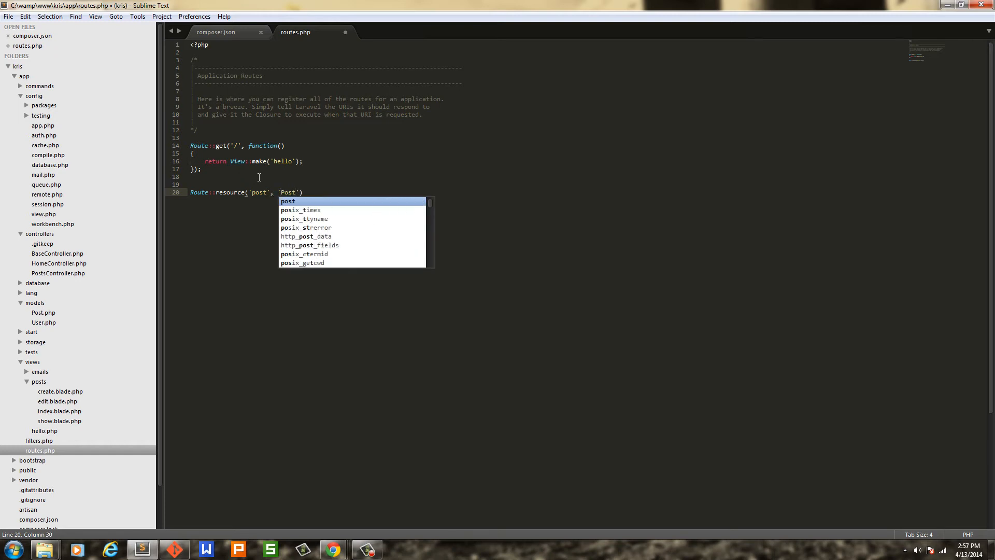
text(sController)
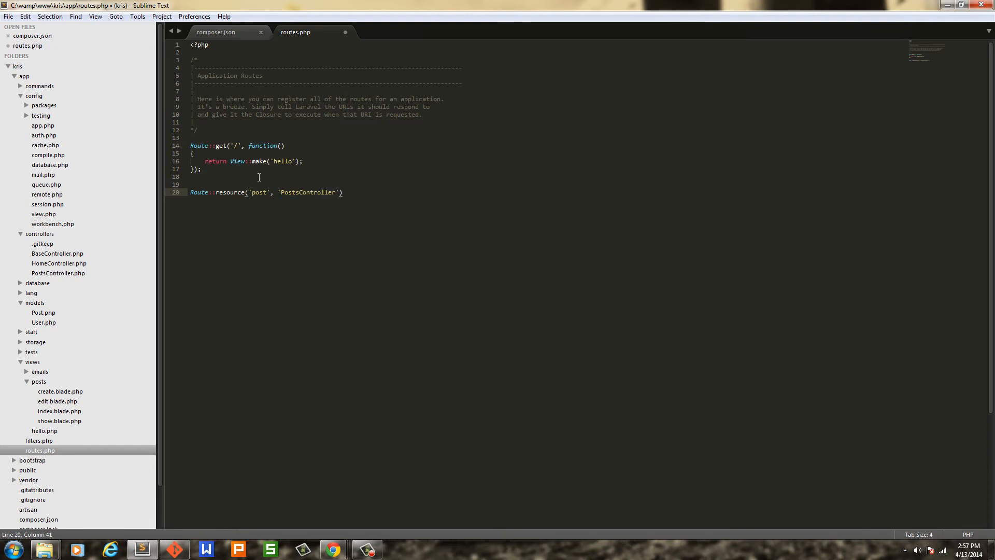
text(;)
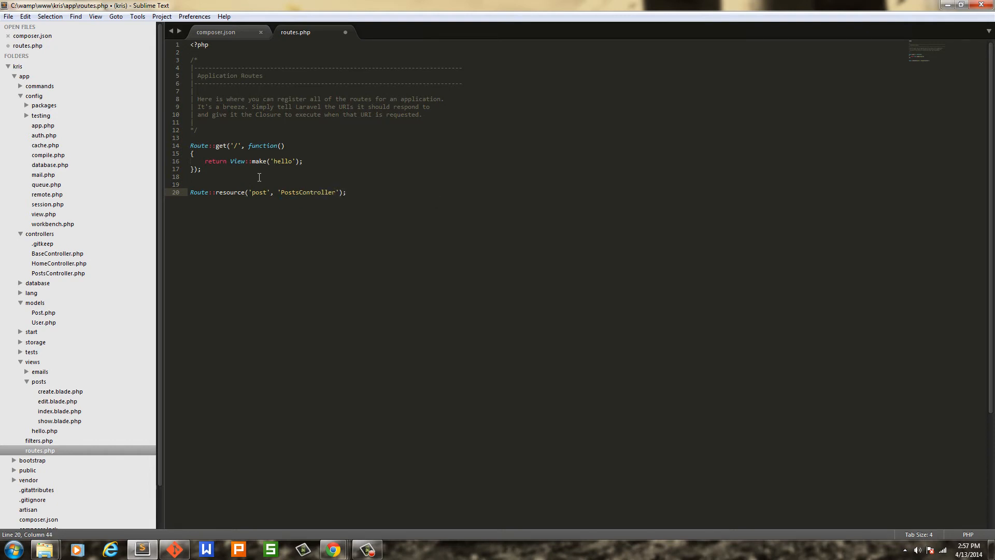
key(ctrl+s)
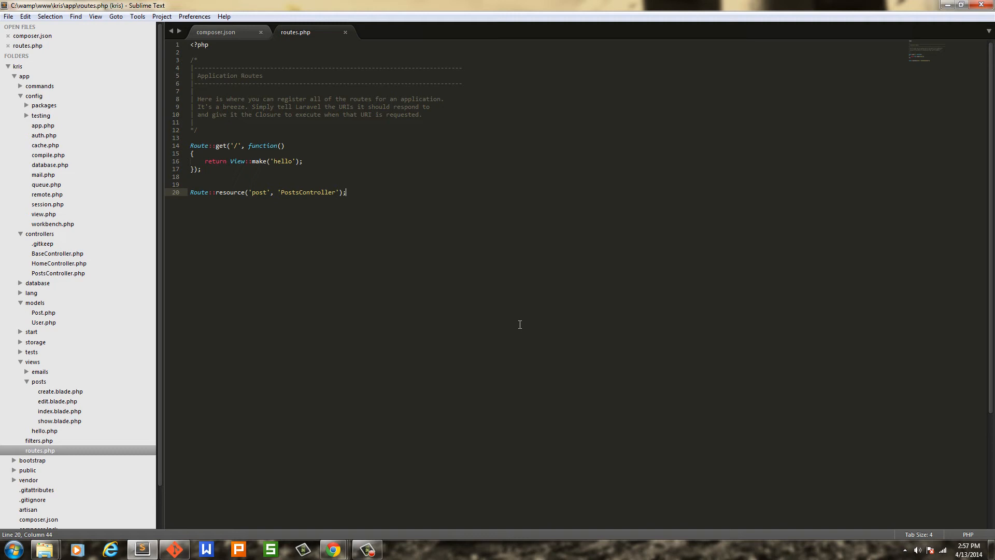
mouse_move(413, 261)
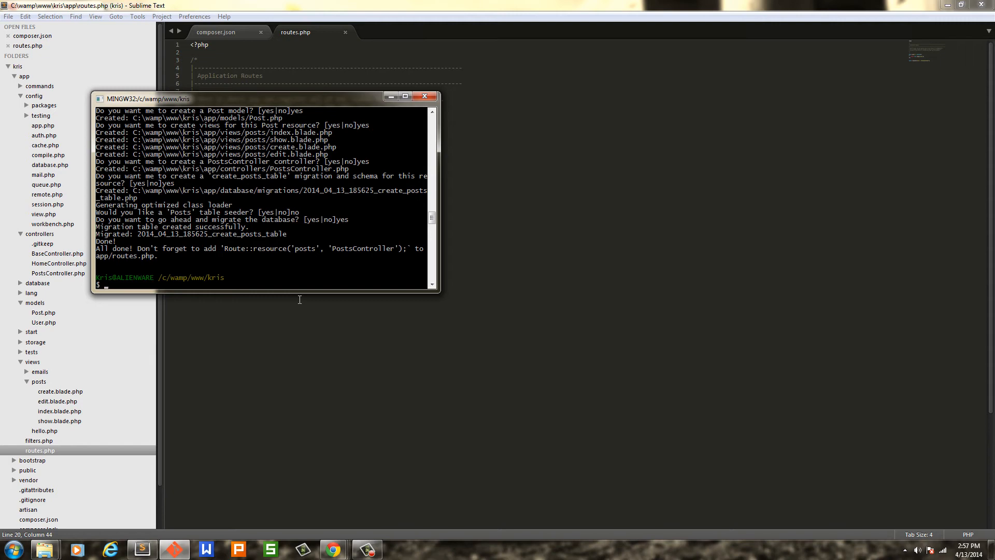
mouse_move(343, 260)
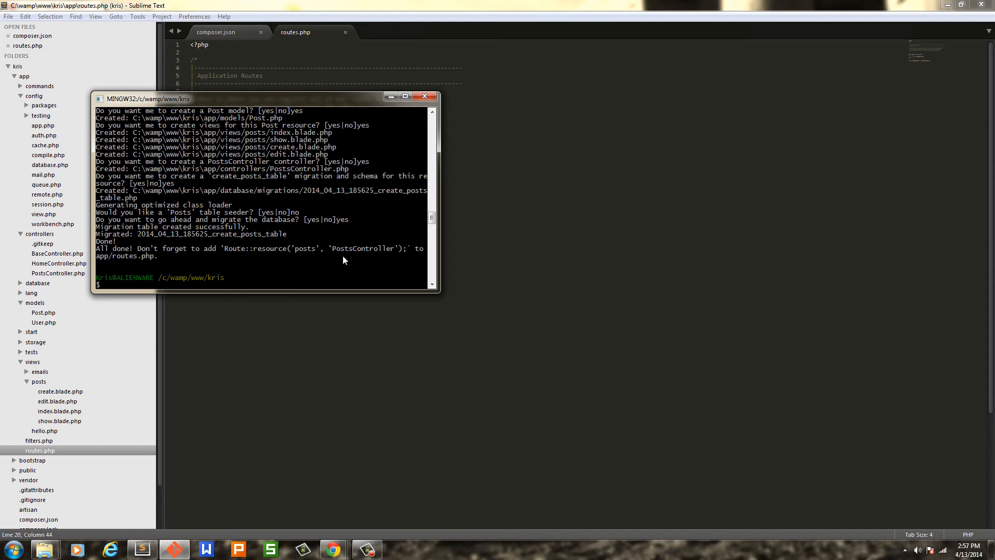
Open the posts index.blade.php view, then bring Chrome back to the front
click(424, 96)
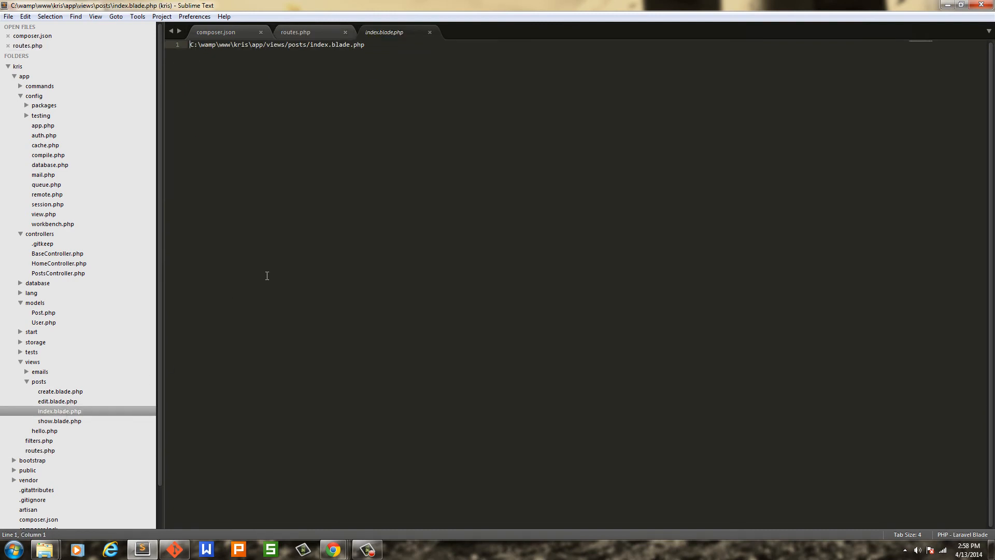
mouse_move(282, 94)
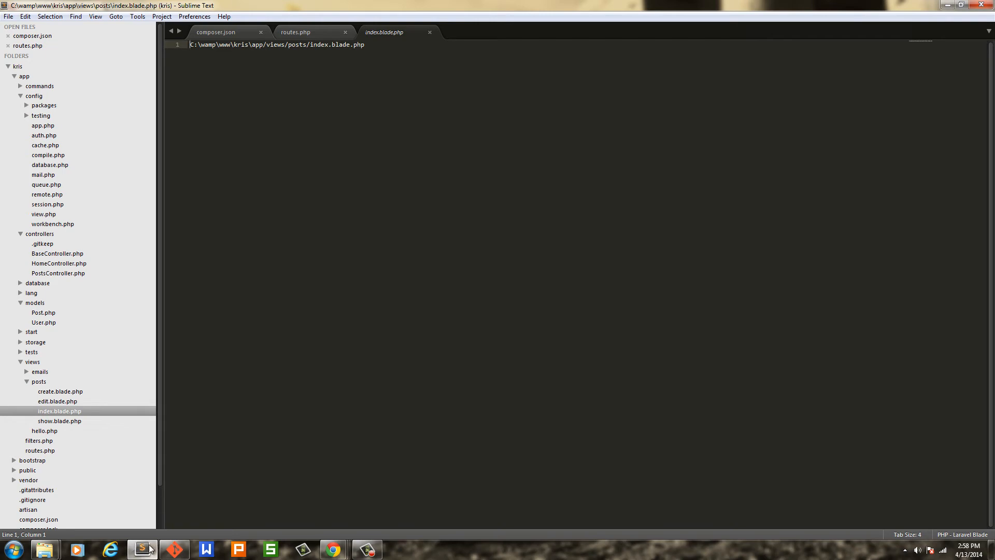
click(331, 549)
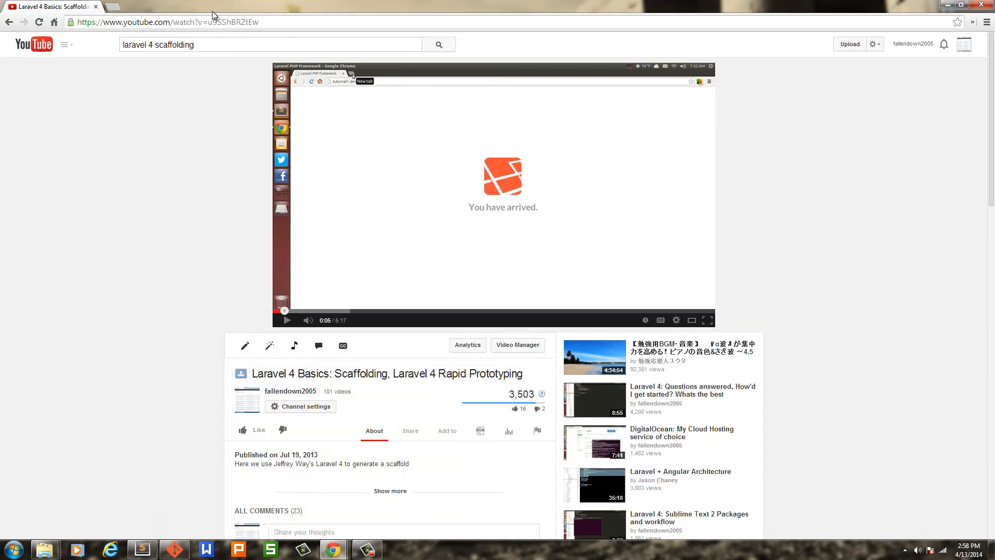
In a new tab, load kris.dev and then the post index page
click(109, 6)
text(kris.dev/)
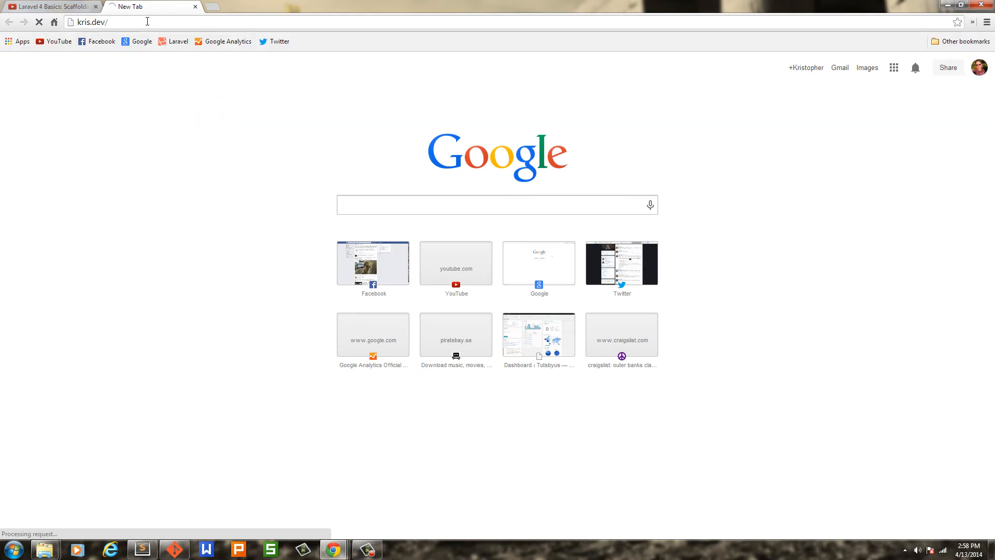
key(Return)
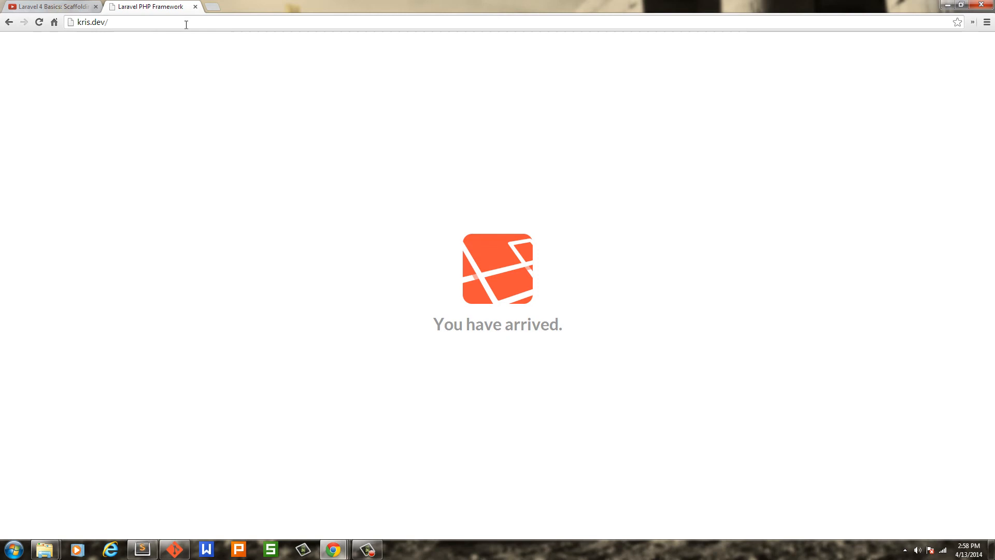
text(posts)
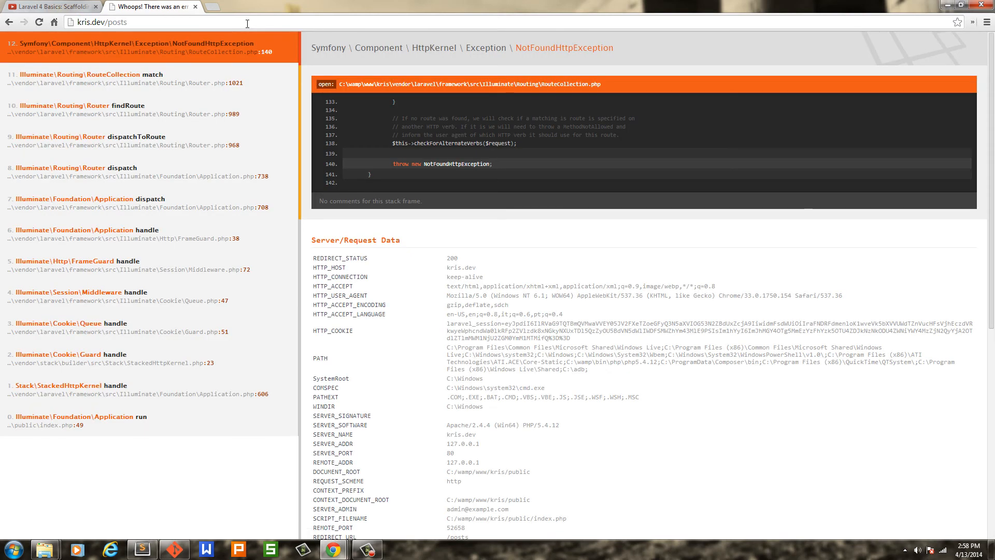
click(102, 22)
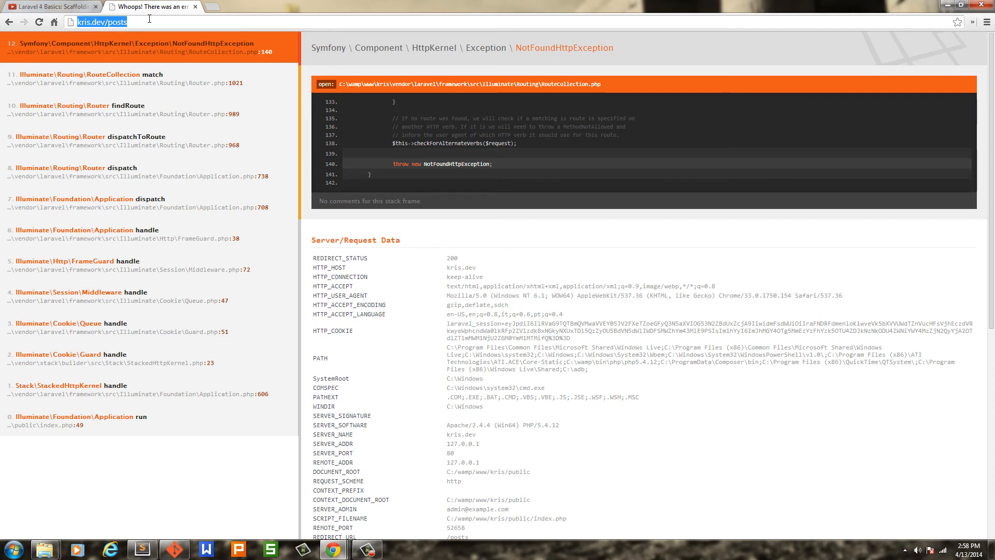
key(Return)
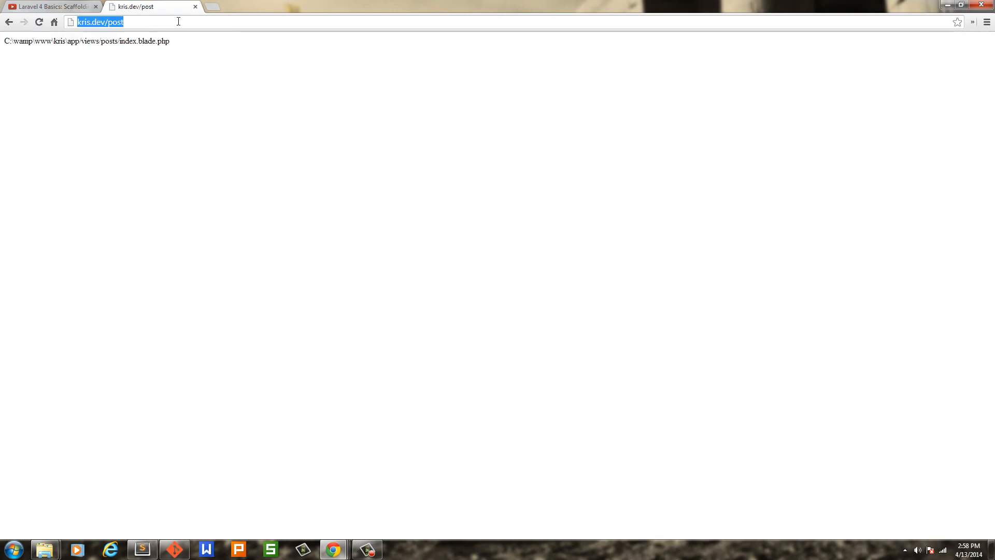
Load kris.dev/post/edit/1, then finish on the post create page
text(/)
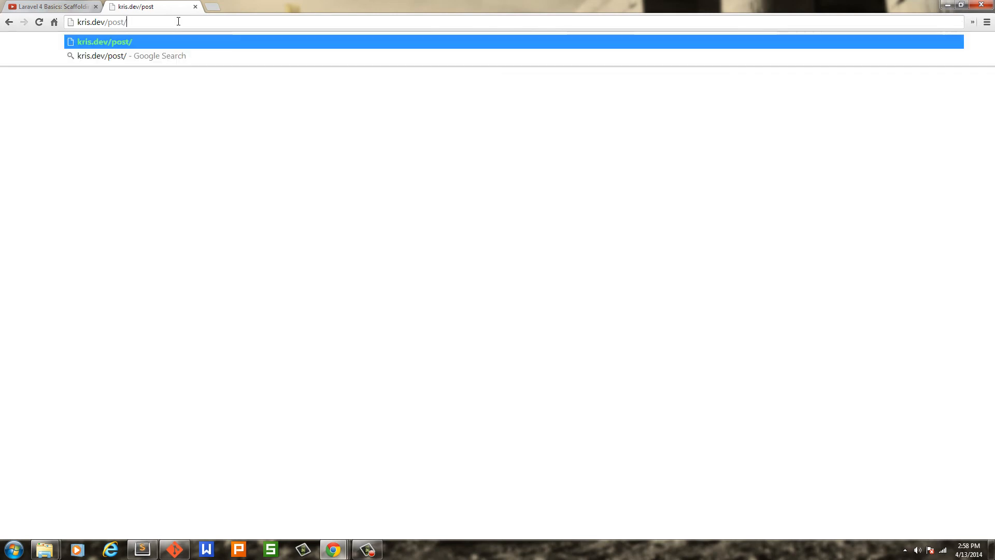
text(create)
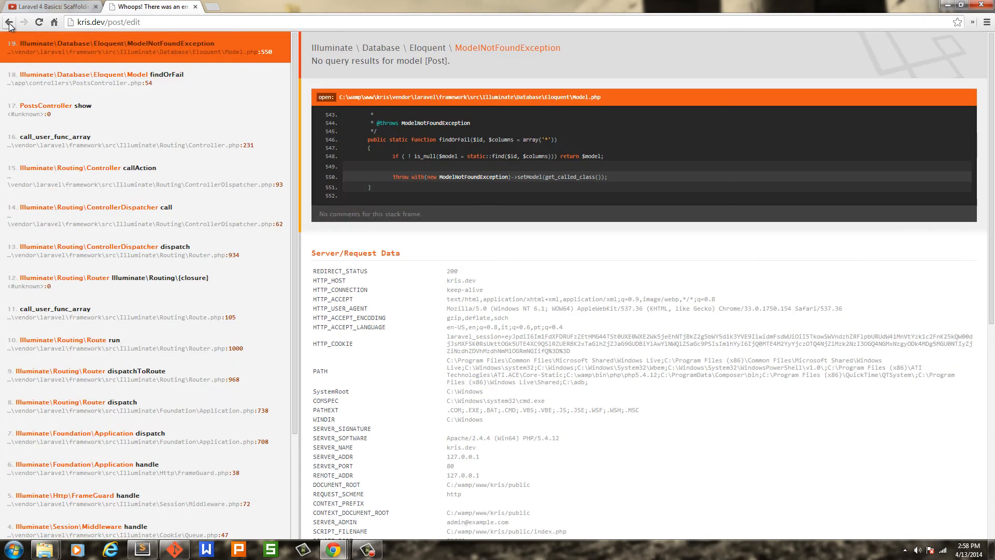
click(114, 22)
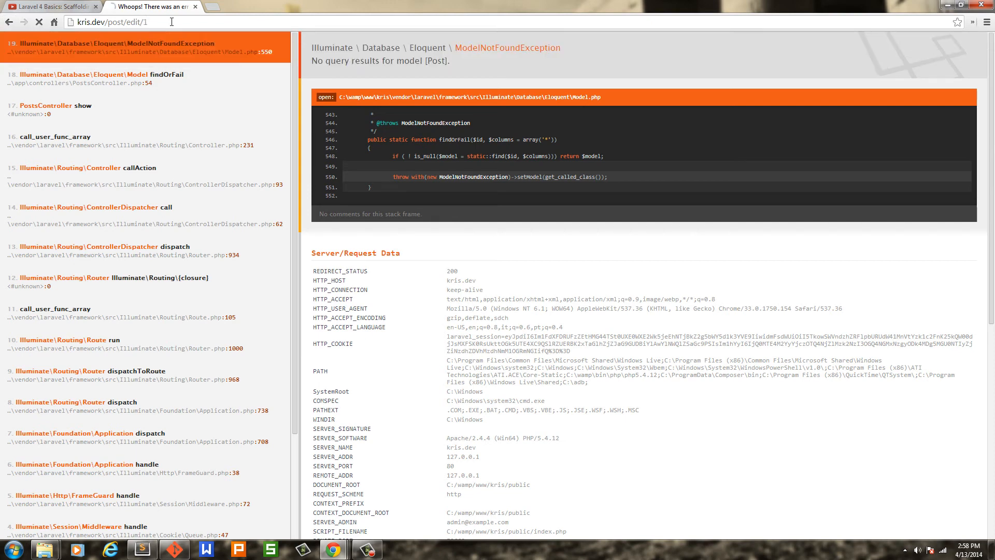
key(Return)
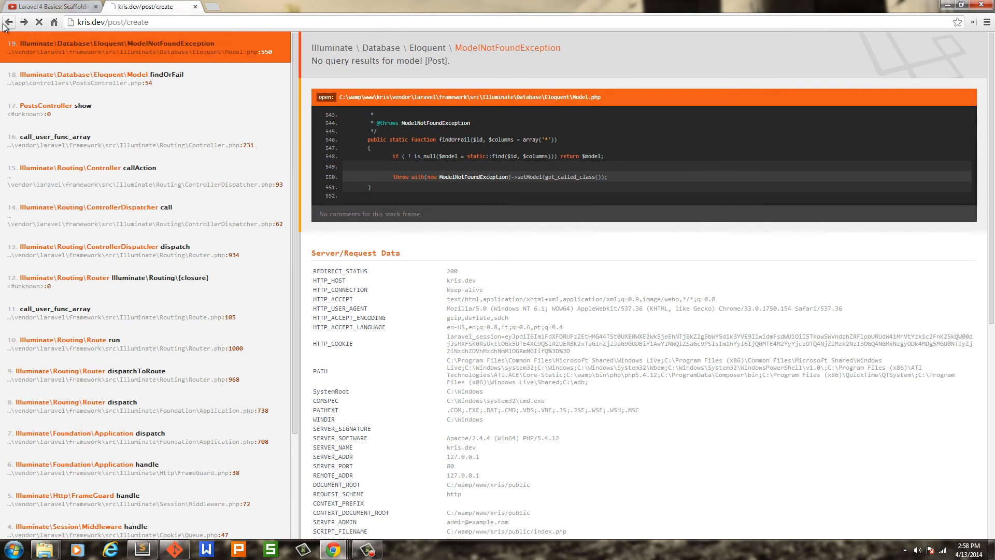
click(37, 21)
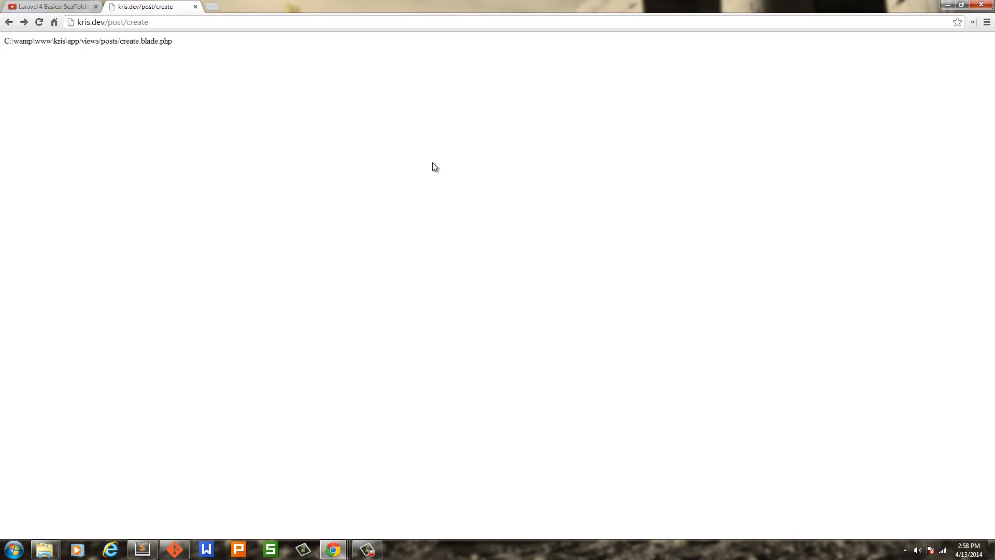